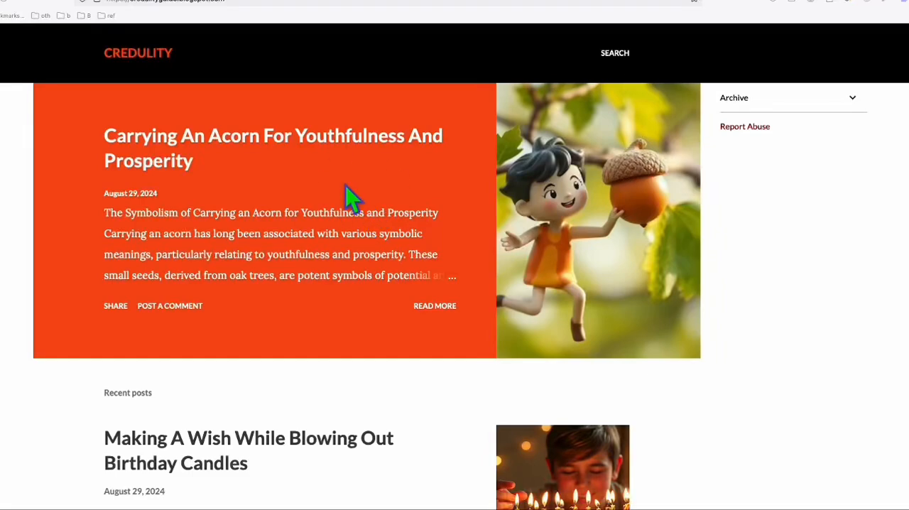
- Scroll through the Credulity blog home page, its recent posts and archive
scroll(down, 3)
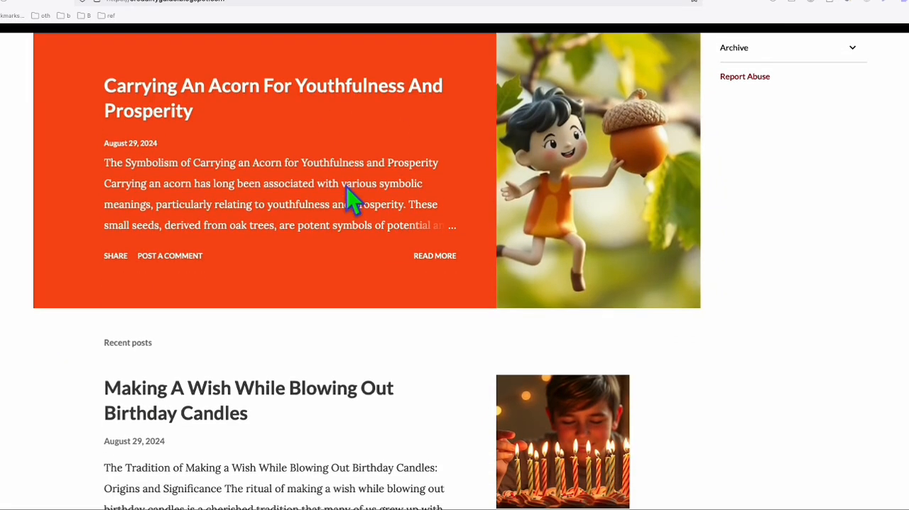
scroll(down, 3)
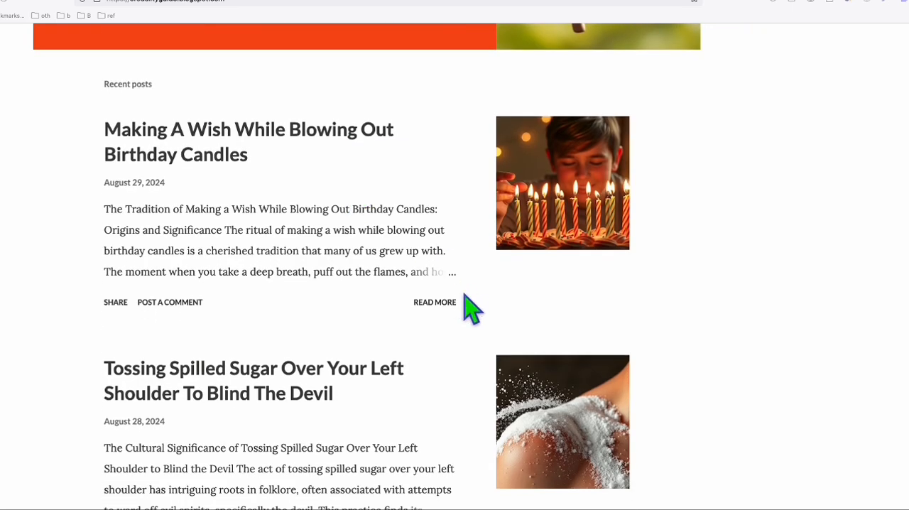
scroll(up, 3)
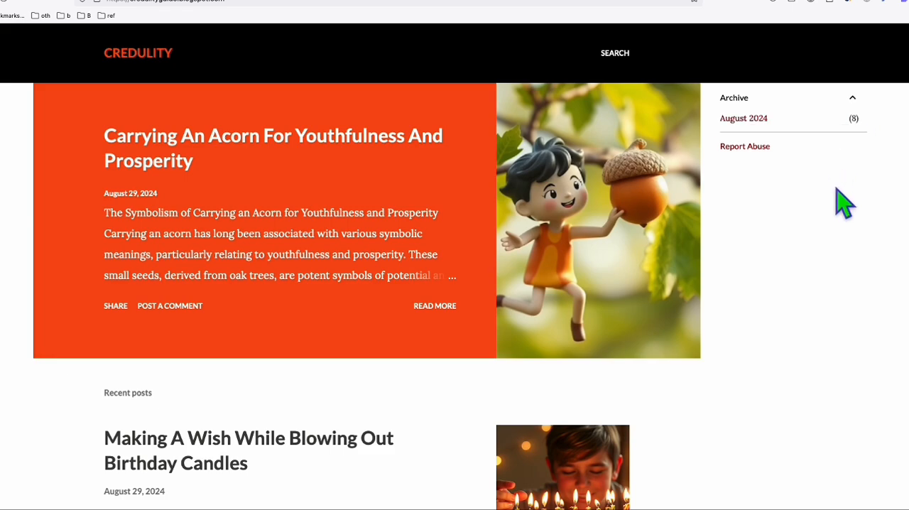
scroll(down, 3)
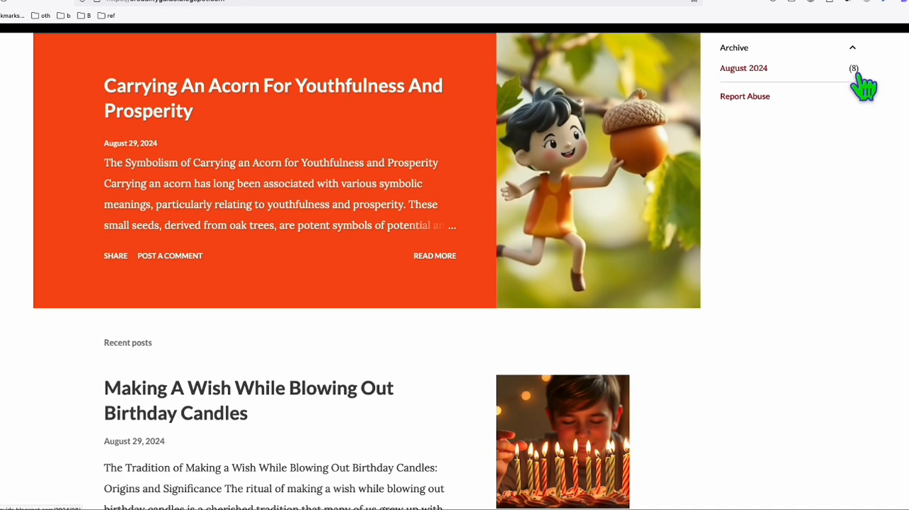
scroll(up, 3)
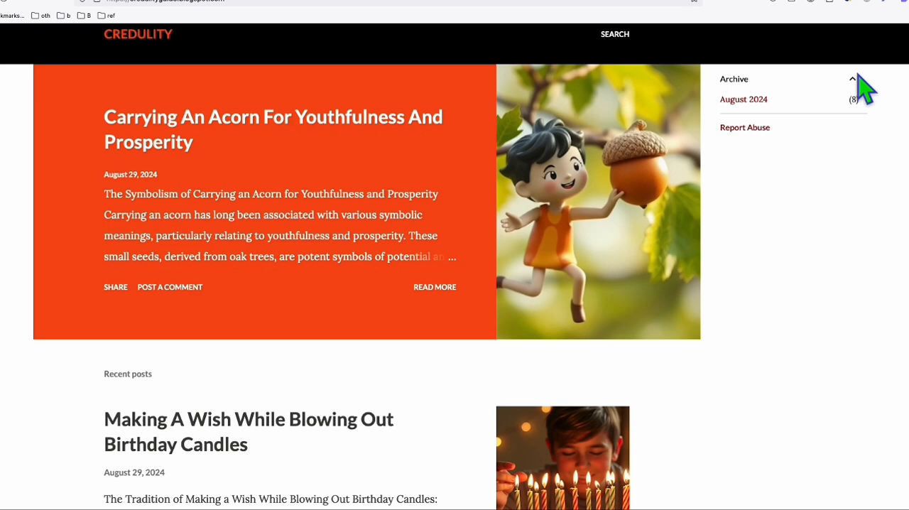
mouse_move(495, 213)
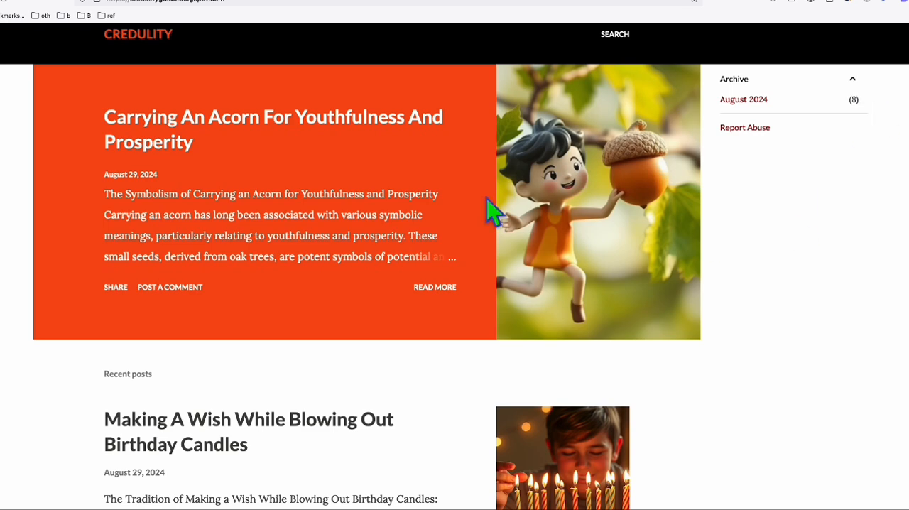
scroll(down, 3)
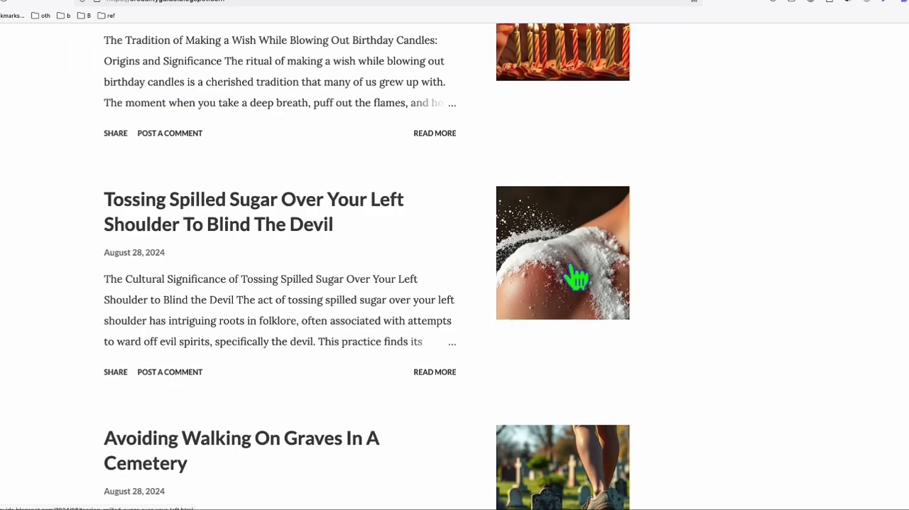
scroll(down, 3)
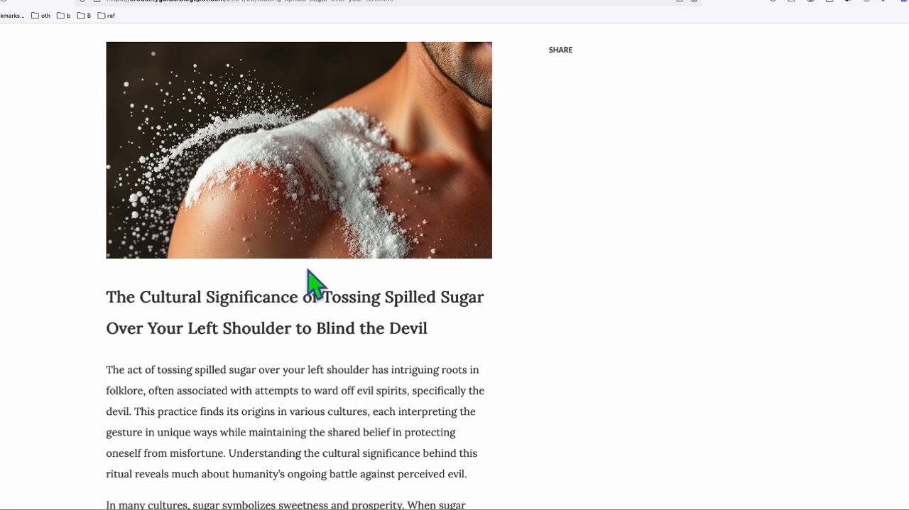
mouse_move(171, 330)
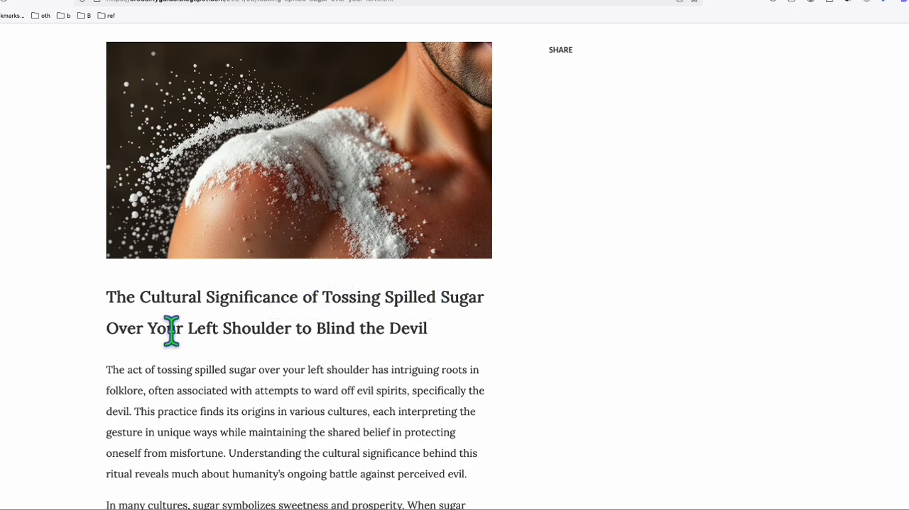
scroll(down, 3)
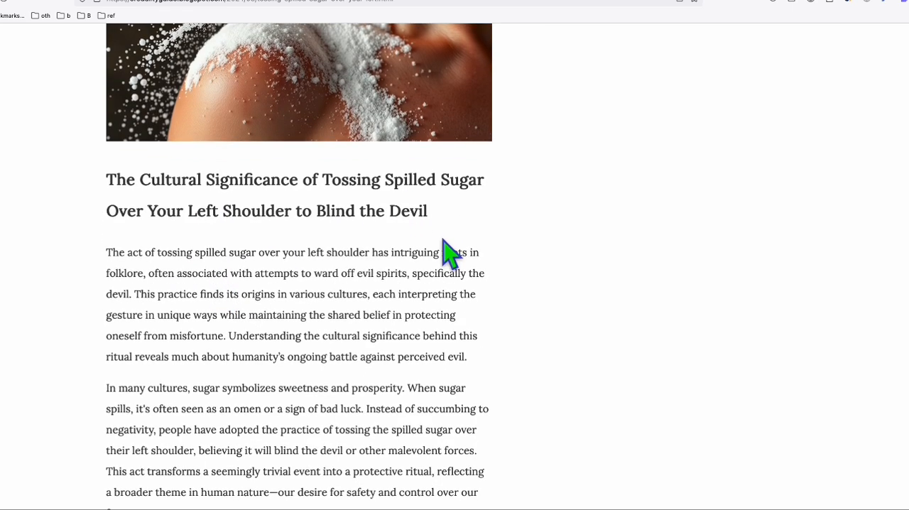
scroll(up, 3)
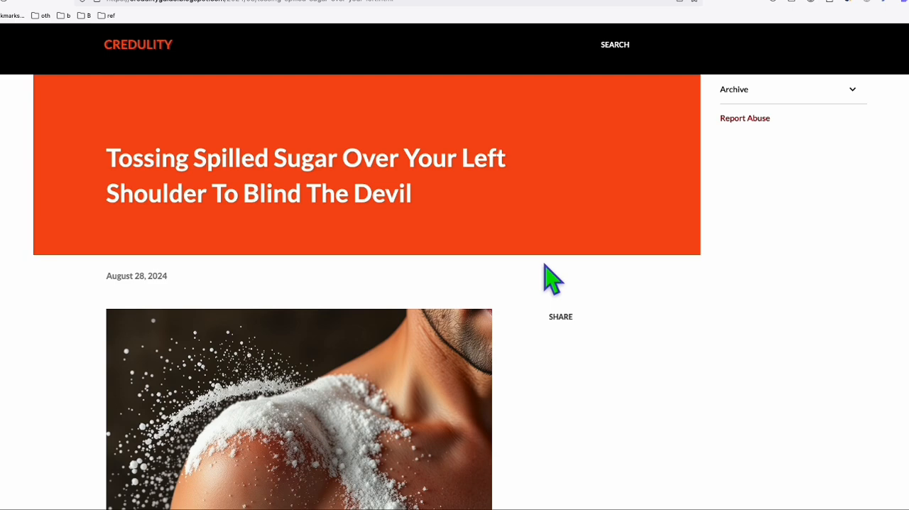
mouse_move(71, 98)
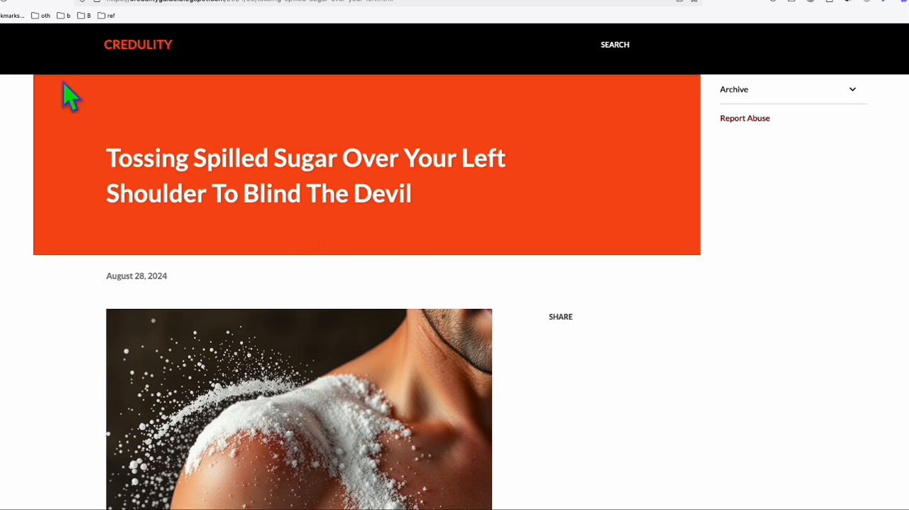
click(137, 44)
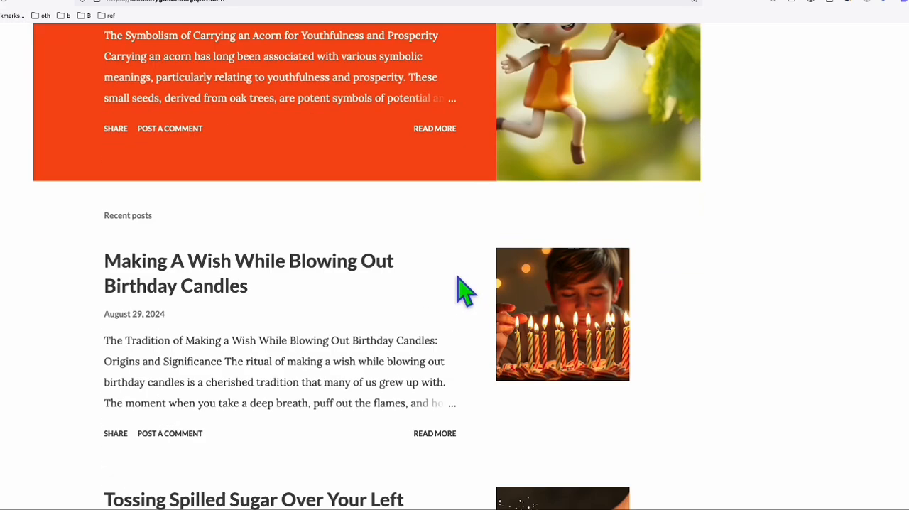
scroll(down, 3)
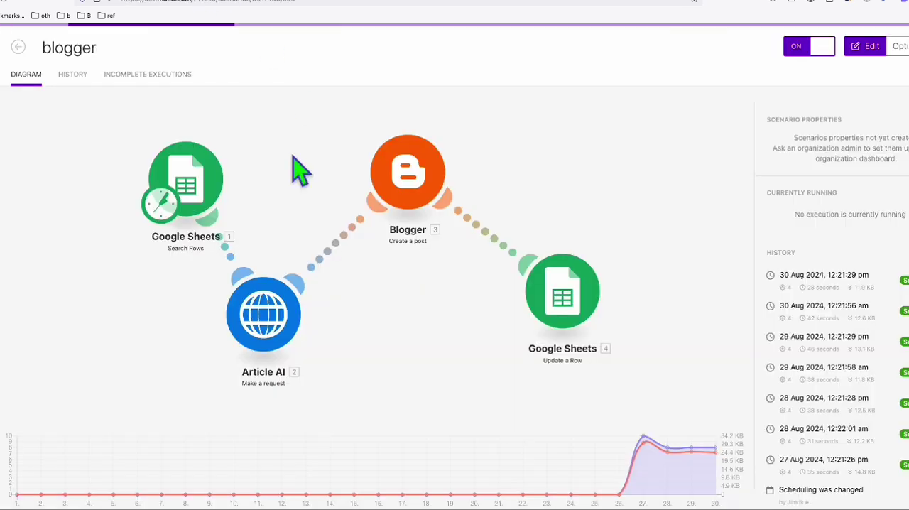
mouse_move(380, 206)
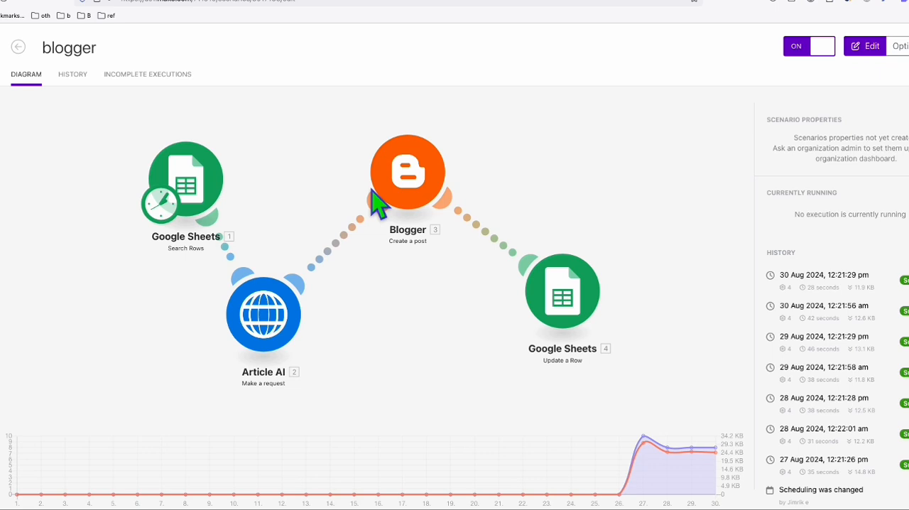
mouse_move(279, 227)
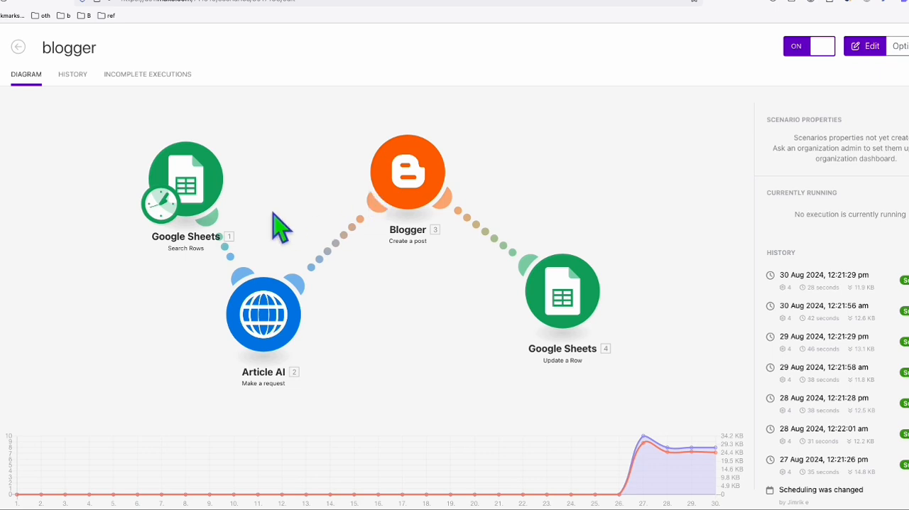
mouse_move(220, 213)
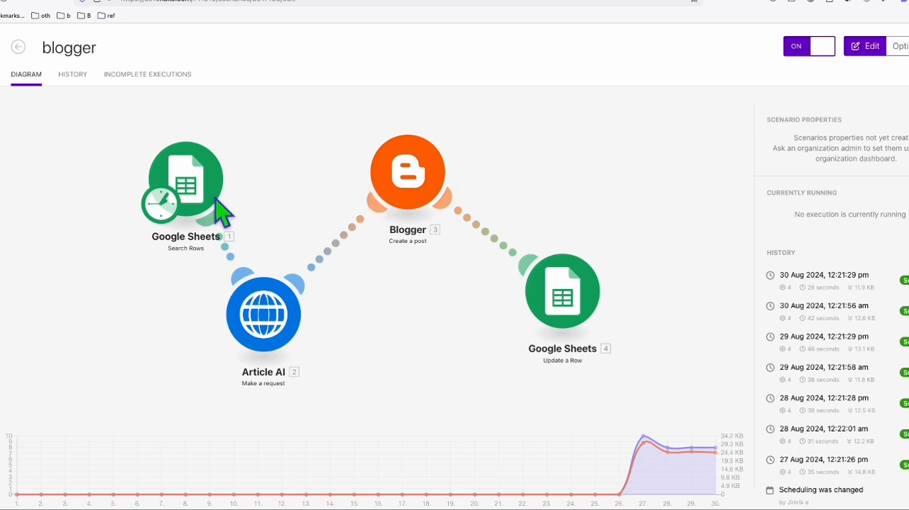
mouse_move(278, 257)
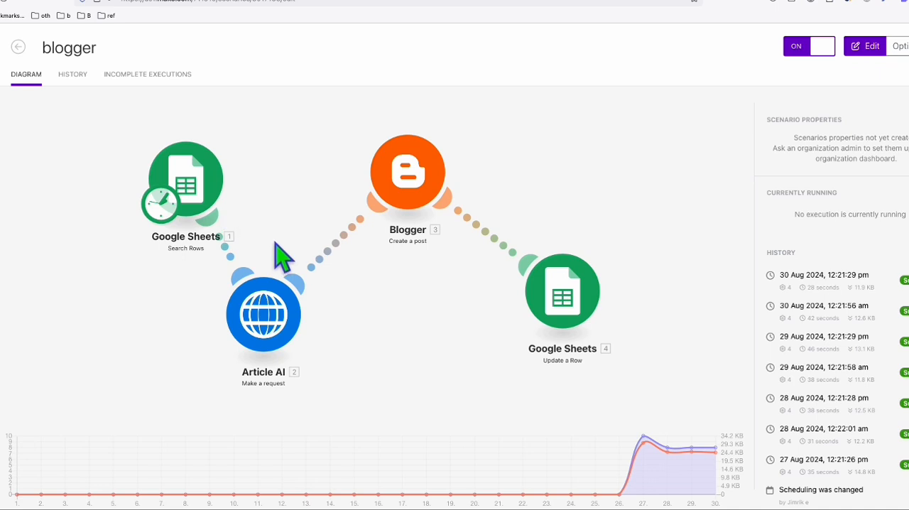
mouse_move(423, 181)
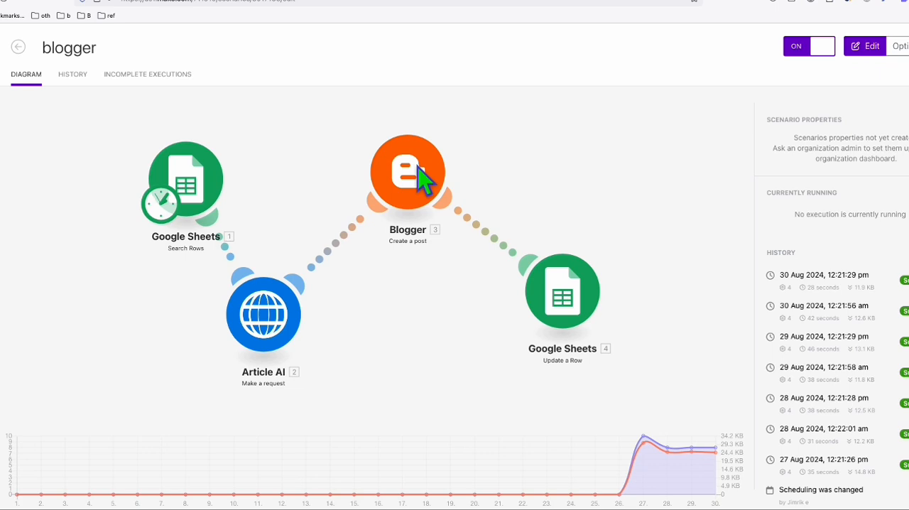
mouse_move(565, 21)
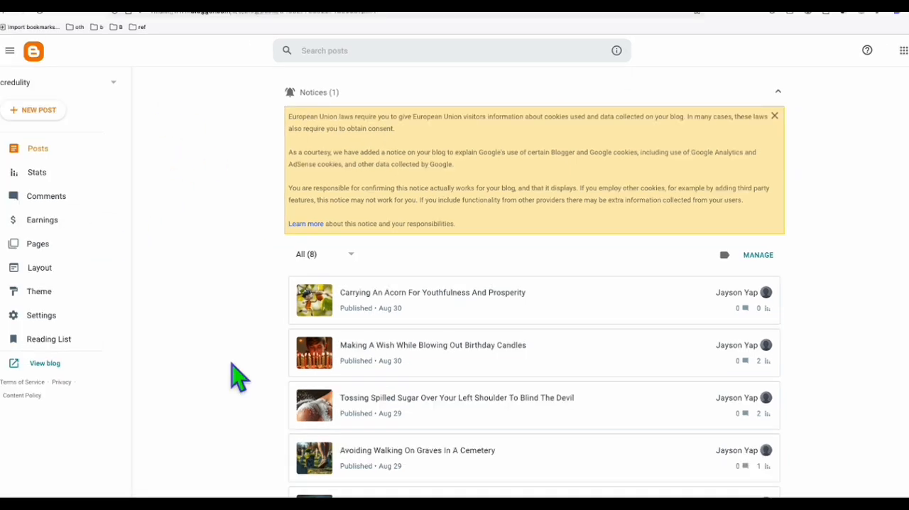
mouse_move(155, 253)
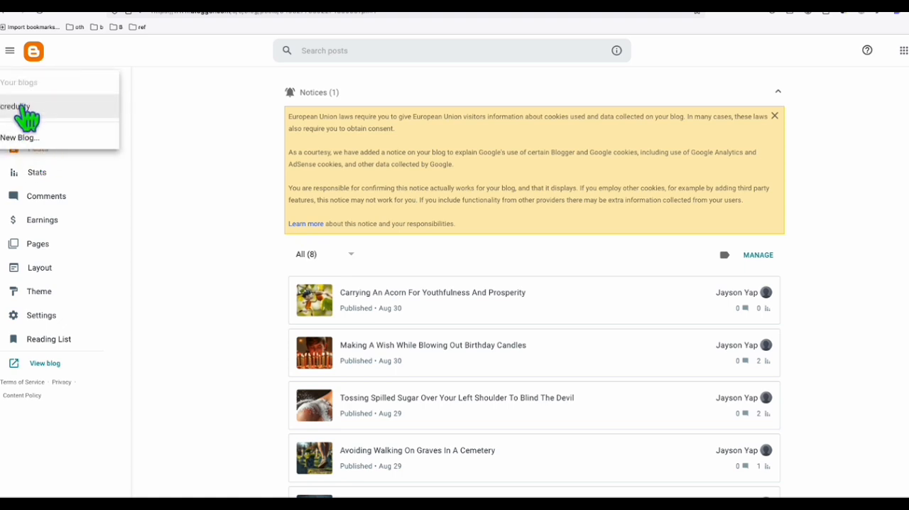
mouse_move(20, 137)
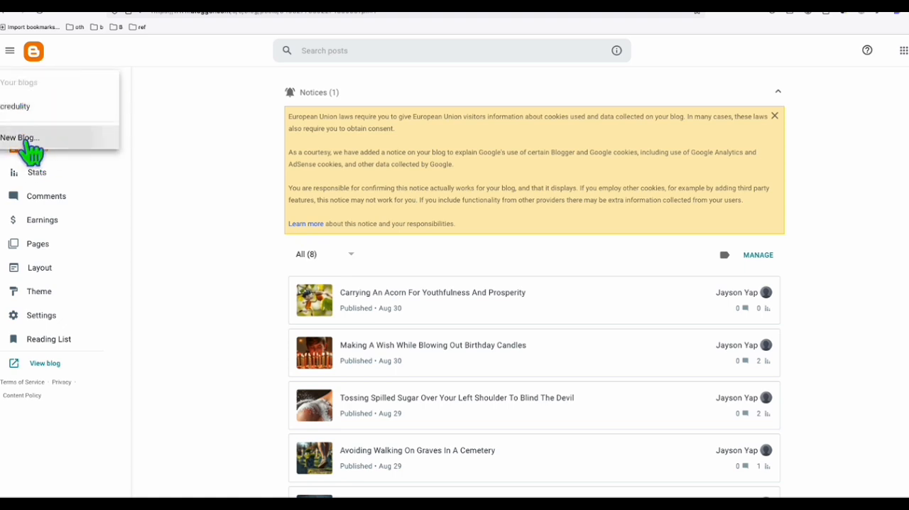
- Start a new blog titled diet101foryou
click(20, 137)
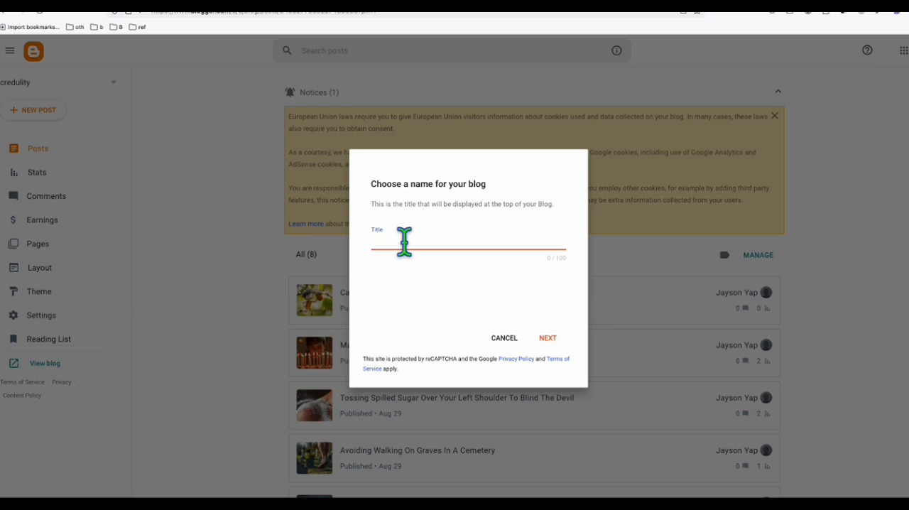
text(et101foryou)
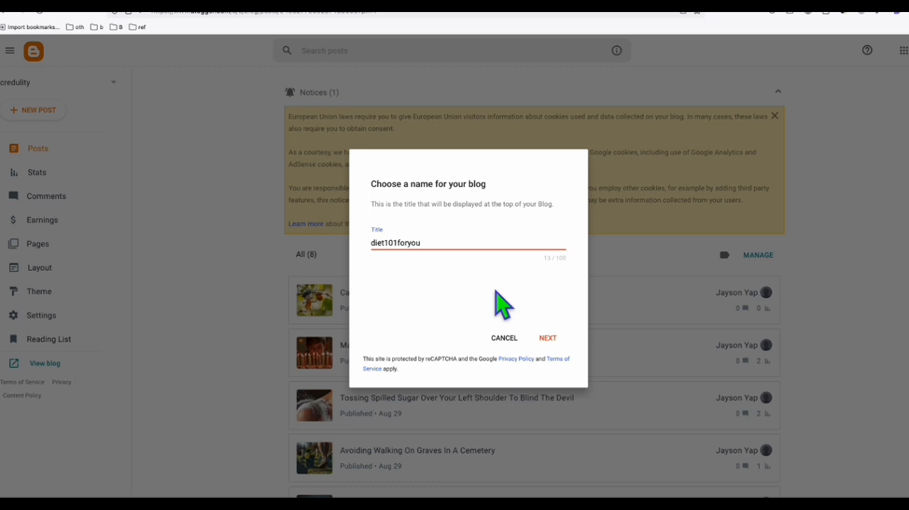
mouse_move(449, 230)
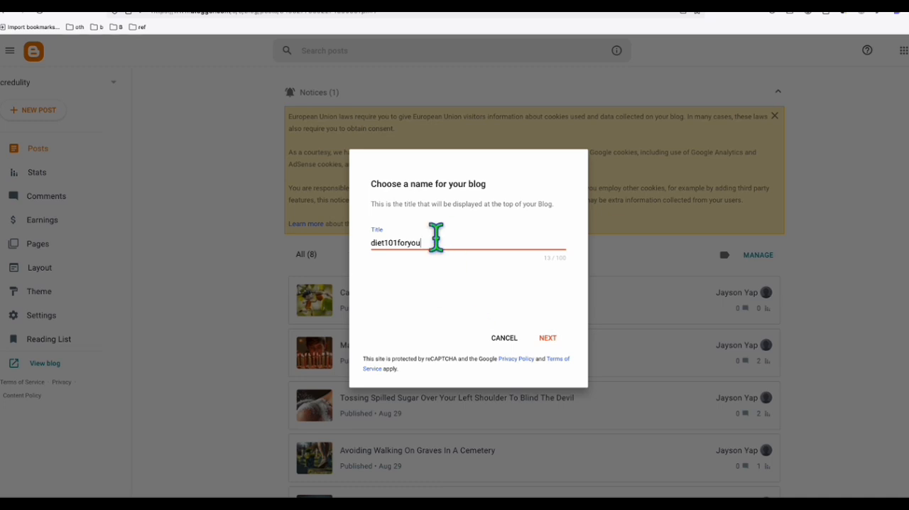
click(547, 337)
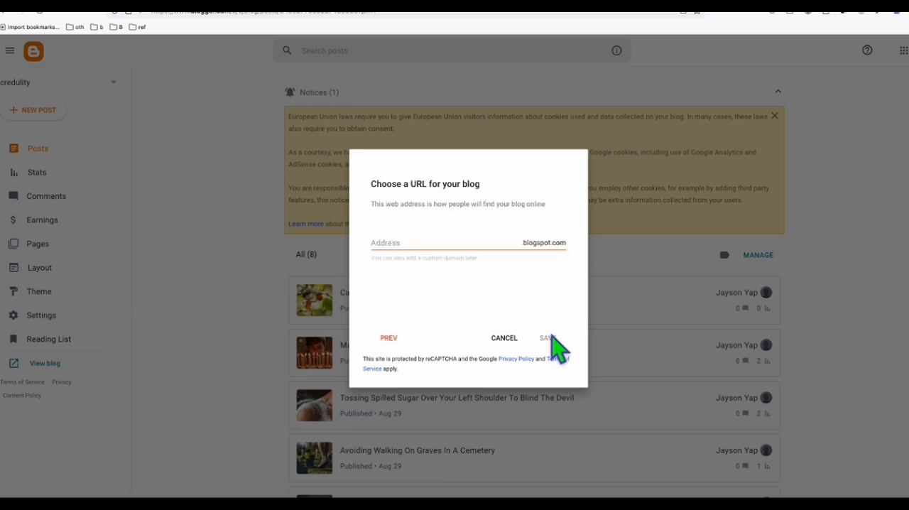
- Set the blog address to diet101foryou.blogspot.com and save it
text(diet)
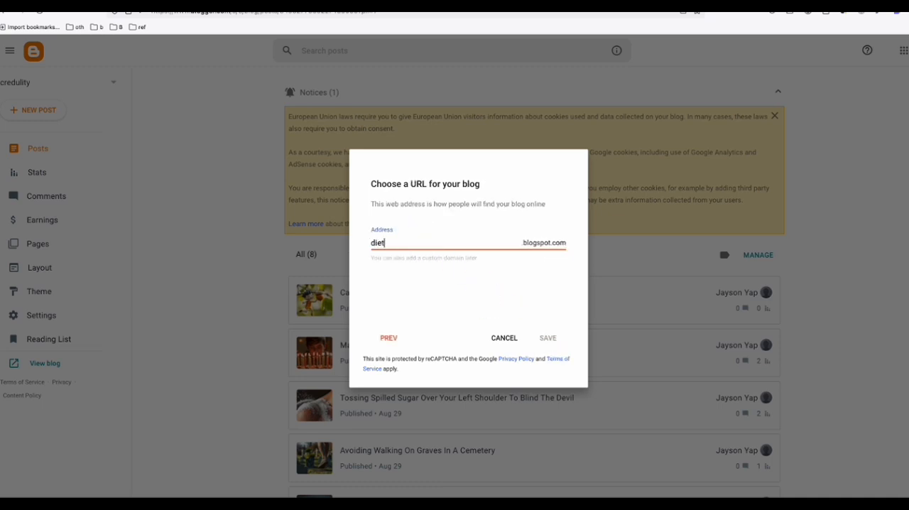
text(101)
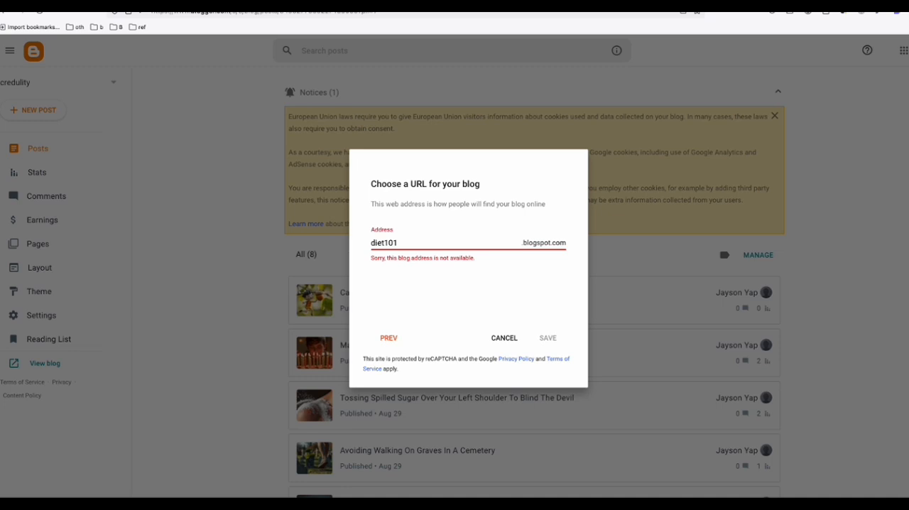
text(fot)
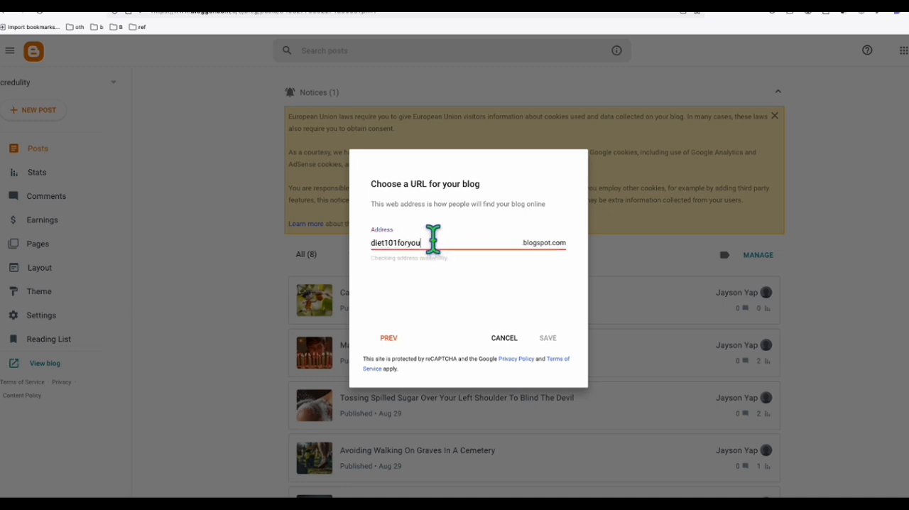
click(548, 337)
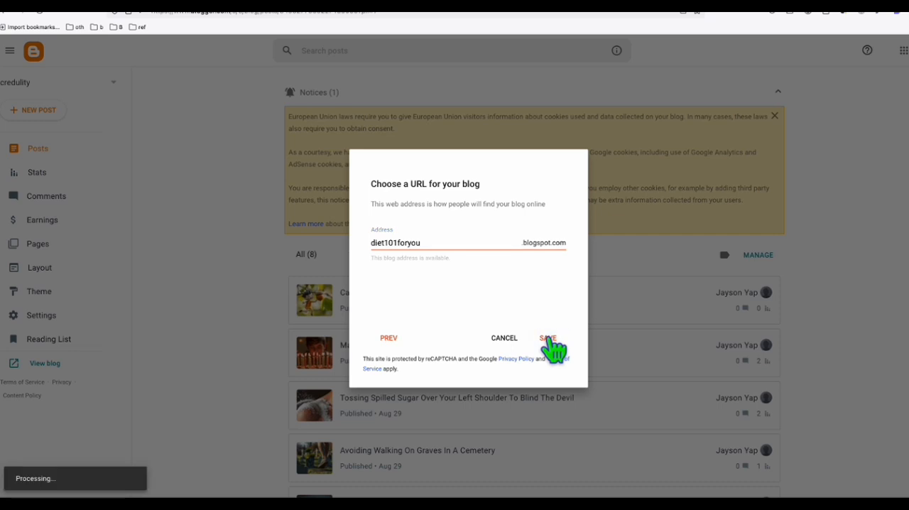
click(546, 338)
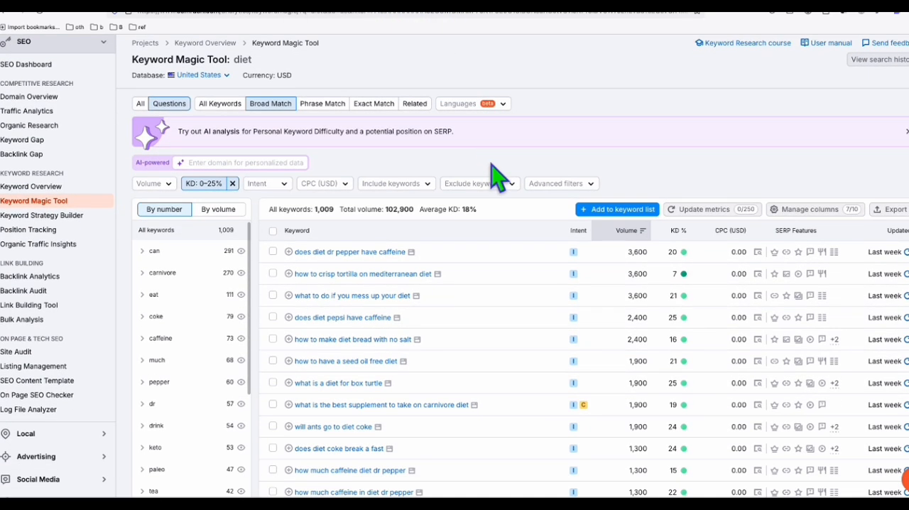
mouse_move(554, 174)
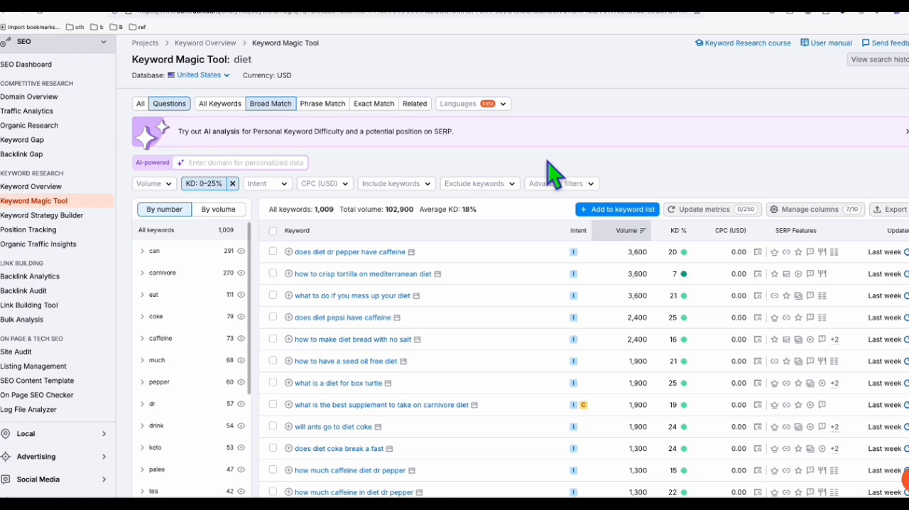
- Scroll through the 1,009 diet question keywords filtered to KD 0–25%
scroll(down, 3)
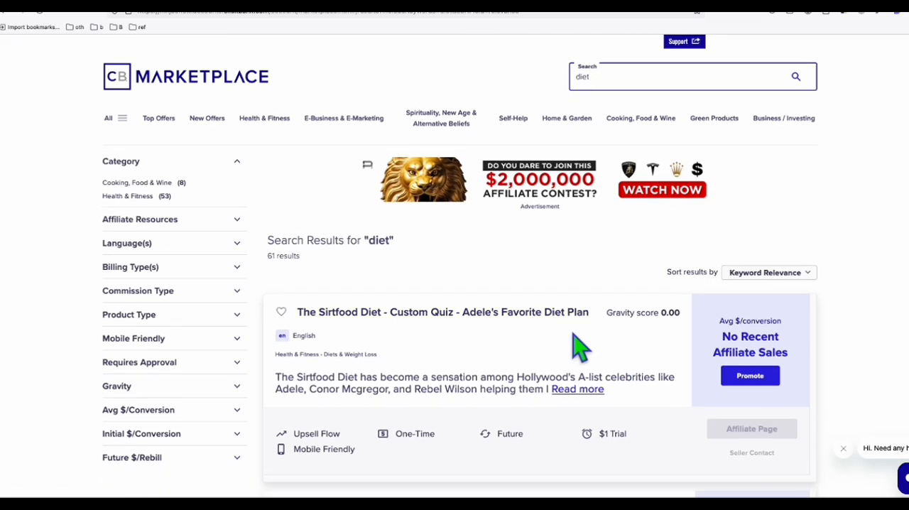
scroll(down, 3)
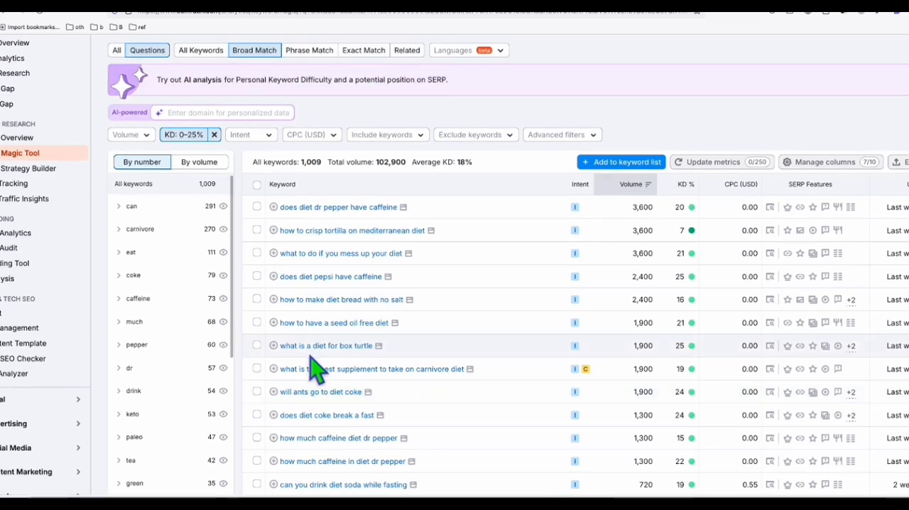
scroll(up, 3)
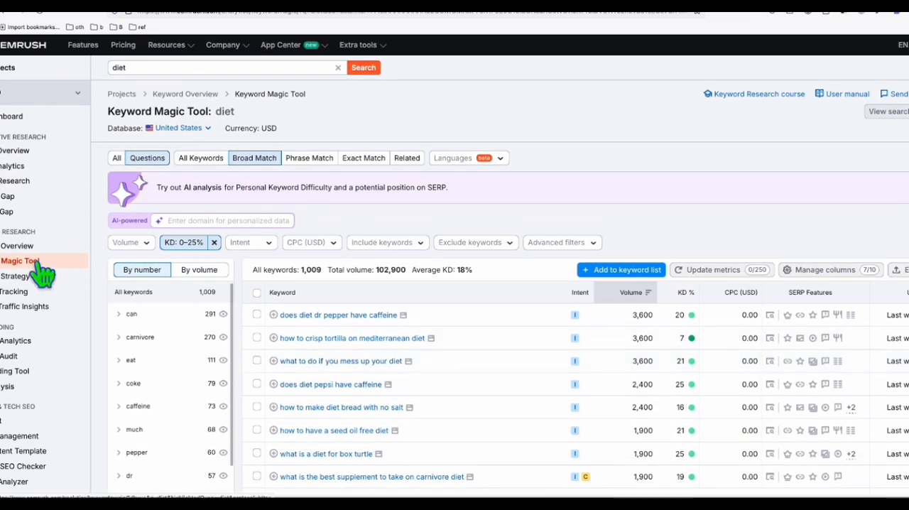
mouse_move(112, 75)
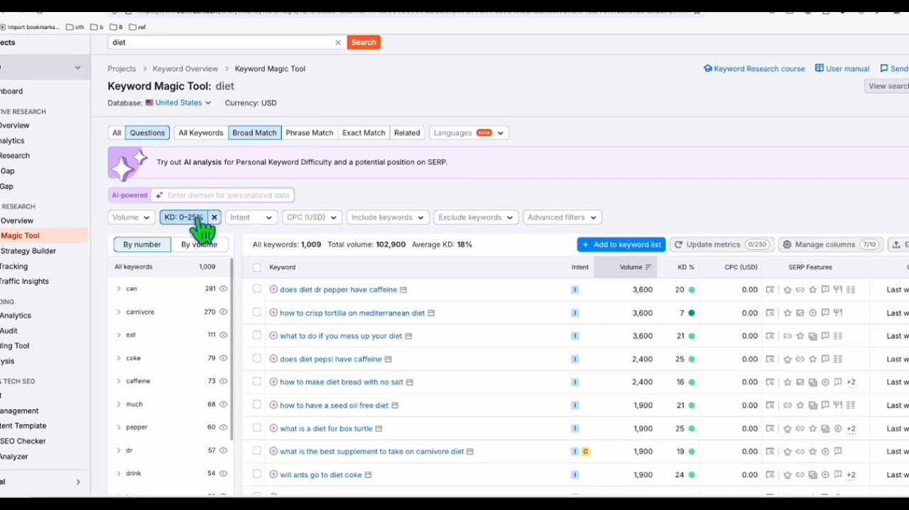
click(186, 216)
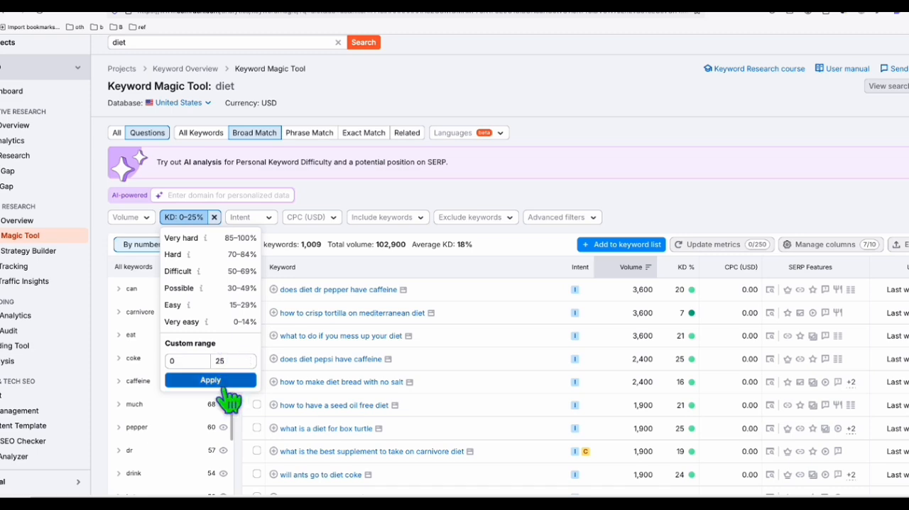
mouse_move(231, 405)
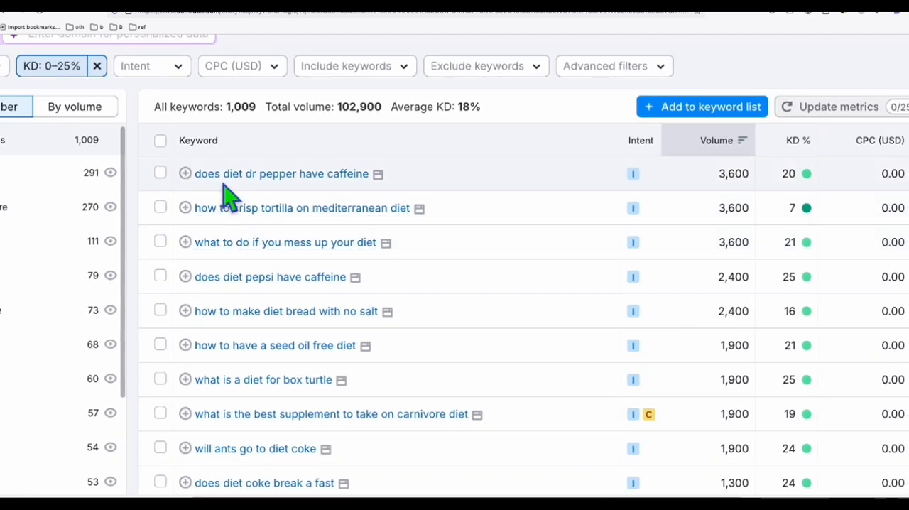
scroll(down, 3)
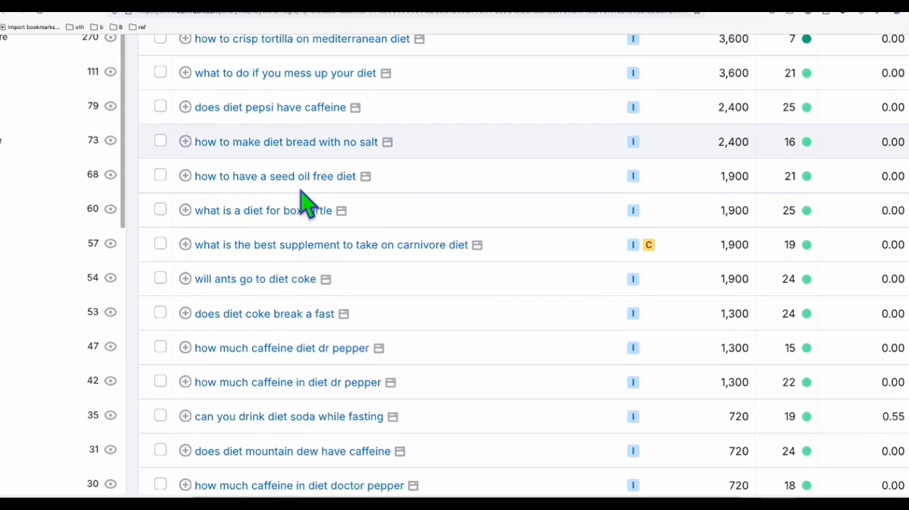
scroll(up, 3)
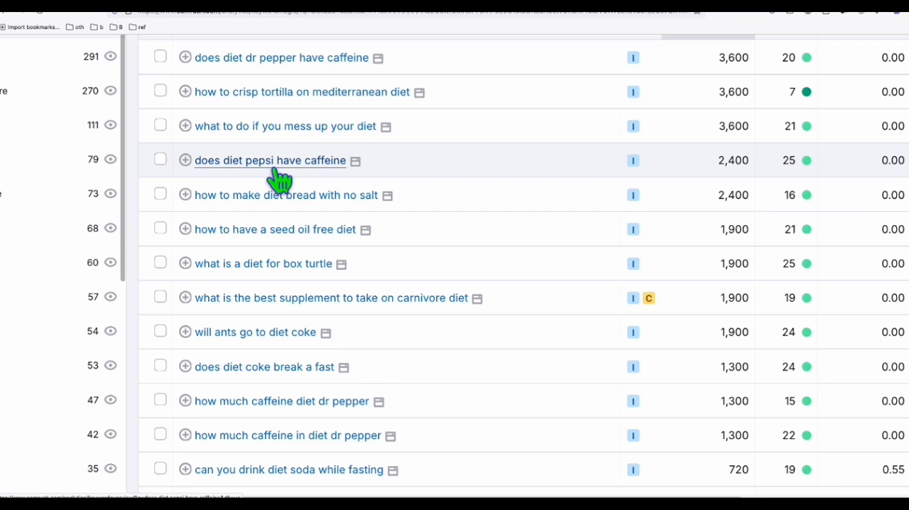
scroll(up, 3)
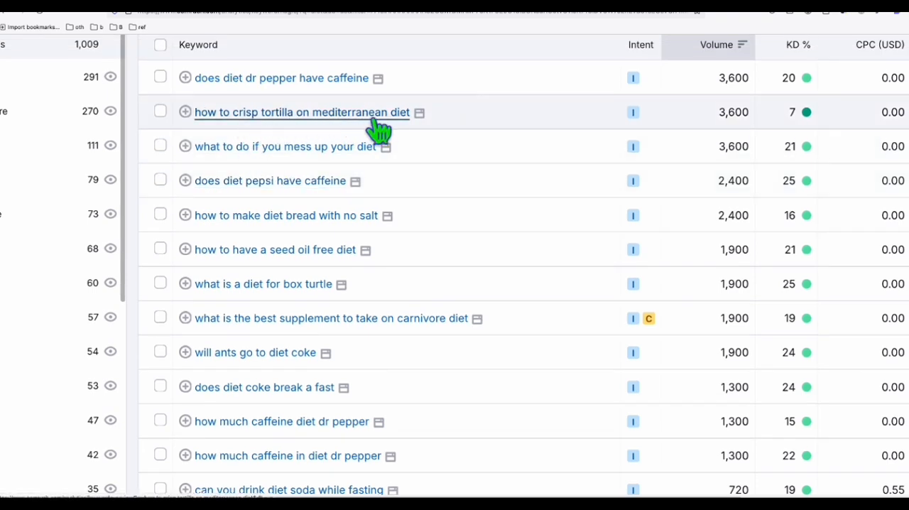
scroll(down, 3)
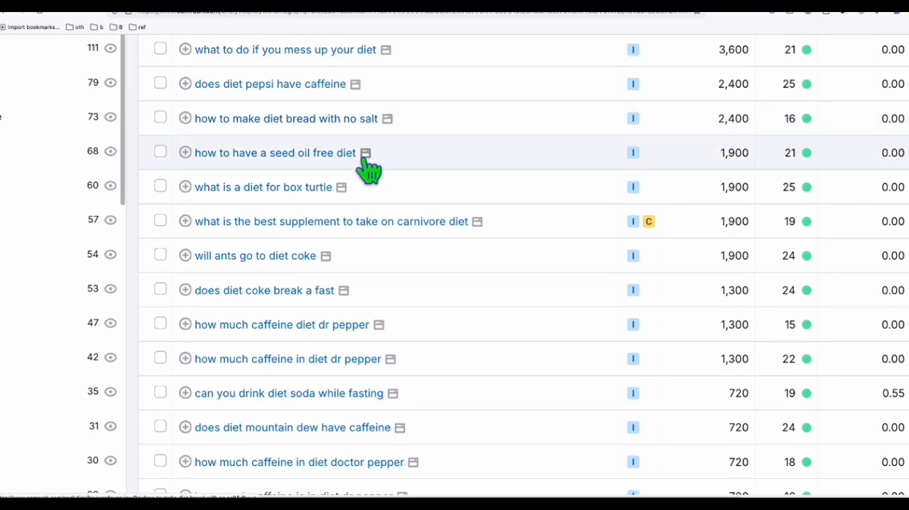
scroll(down, 3)
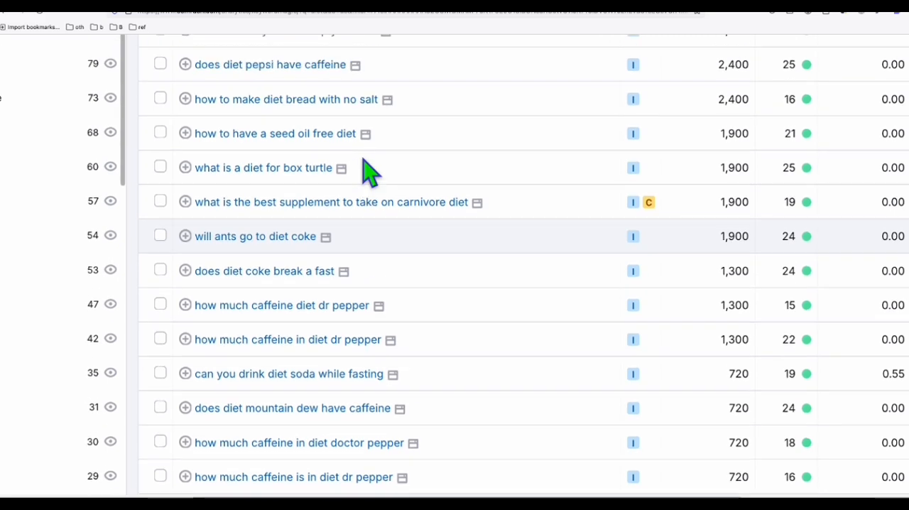
scroll(up, 3)
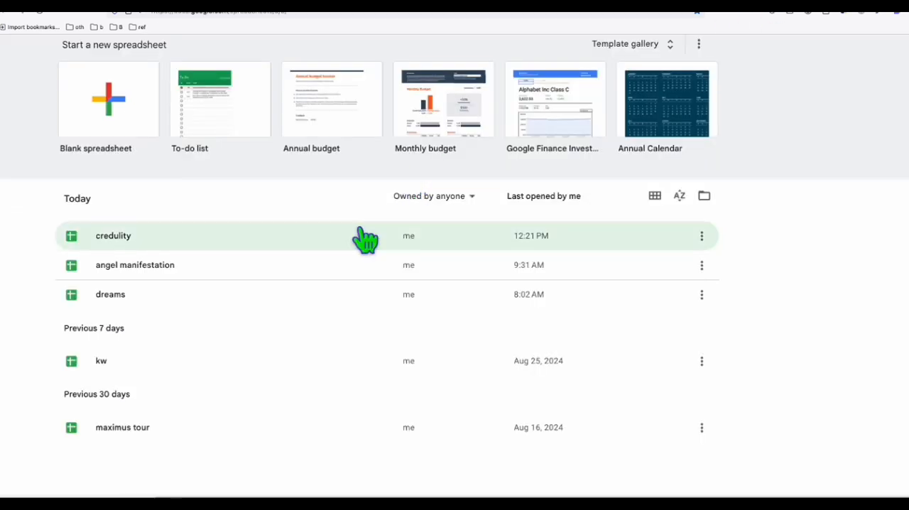
- Paste the diet keywords into the sheet and add Keywords and Status headers
click(108, 99)
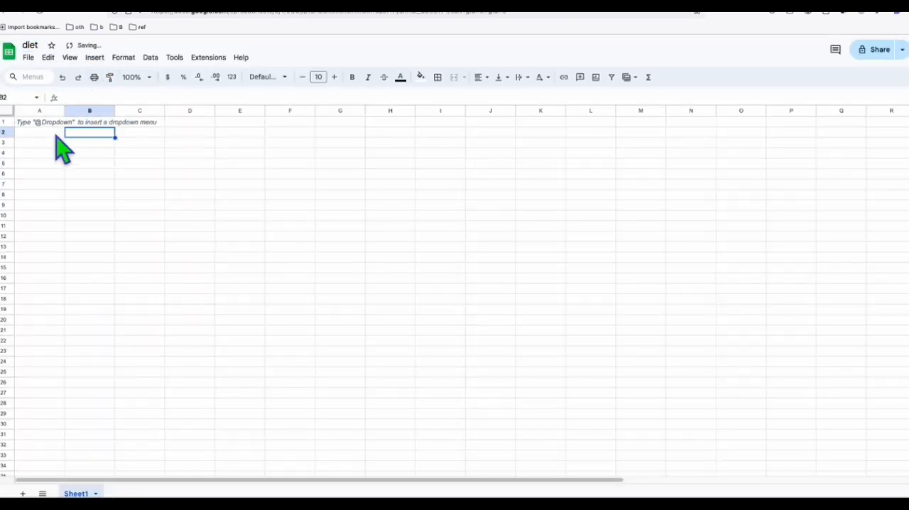
key(ctrl+v)
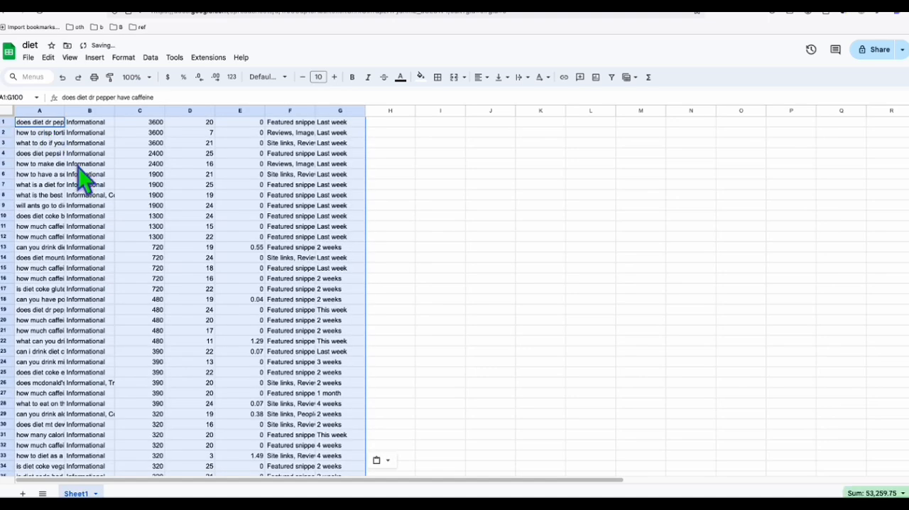
click(90, 110)
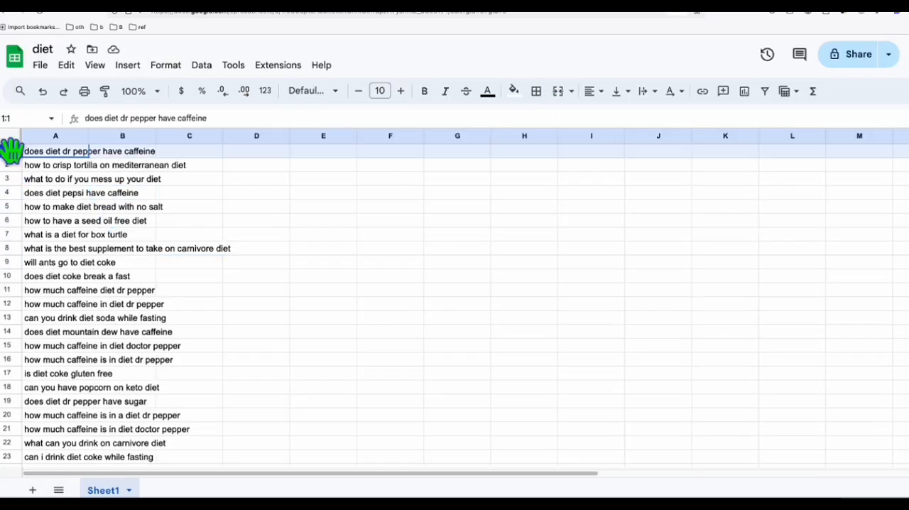
click(257, 275)
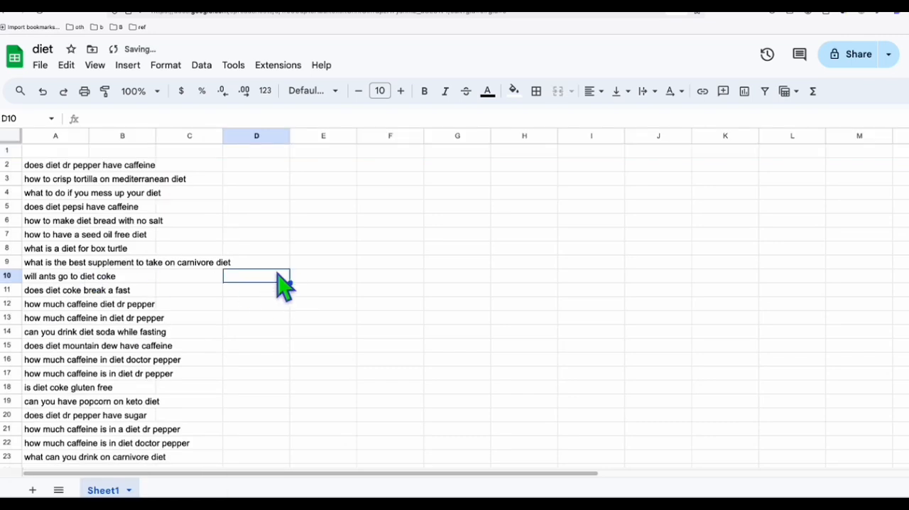
click(119, 150)
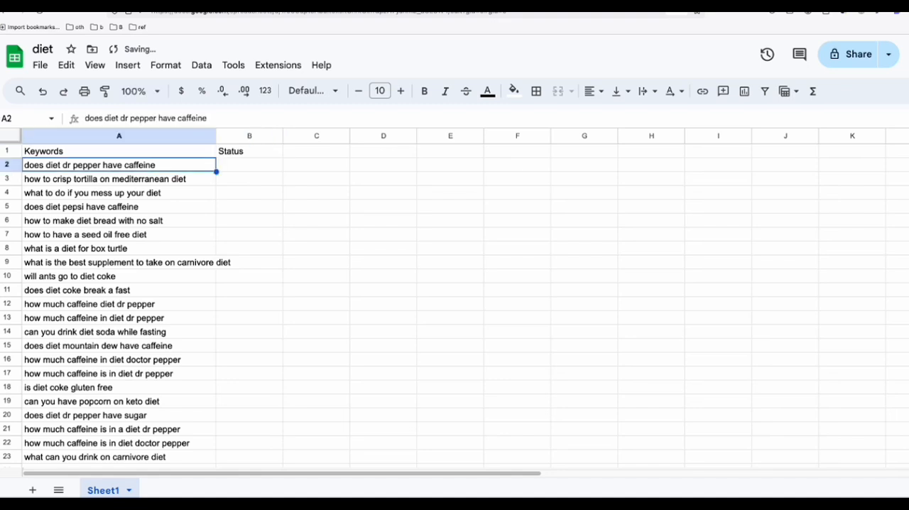
- Fill column B with Pending from B2 down to the last keyword row
click(249, 164)
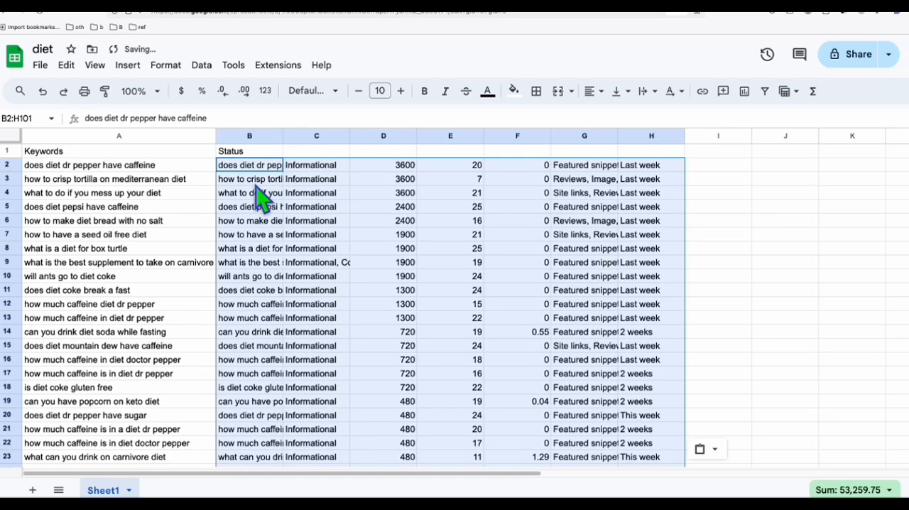
scroll(down, 3)
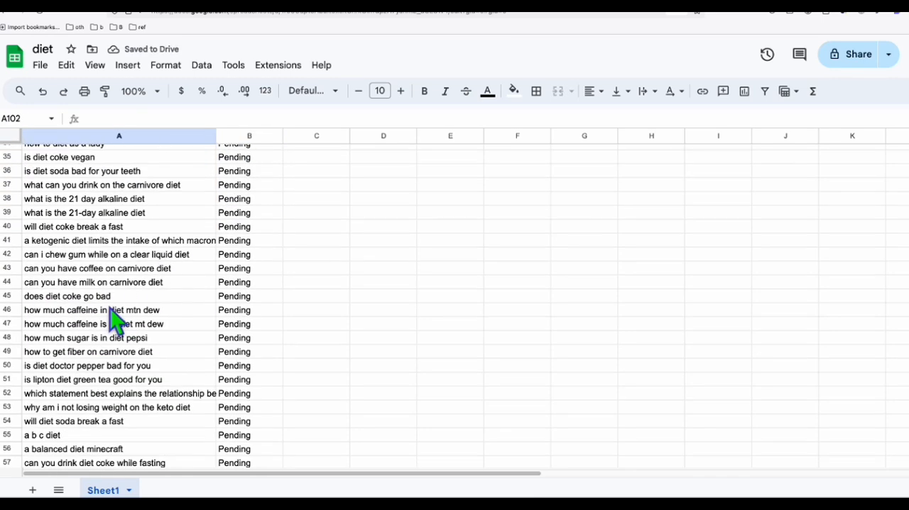
scroll(up, 3)
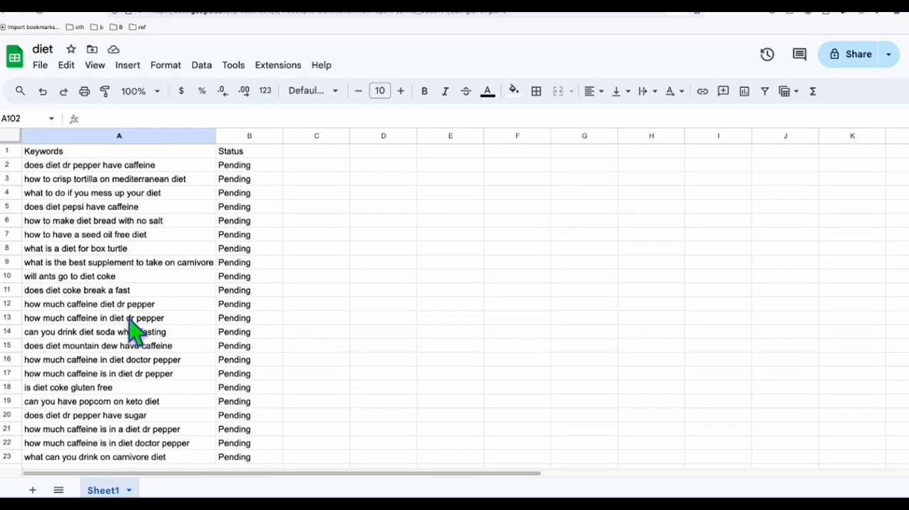
mouse_move(526, 74)
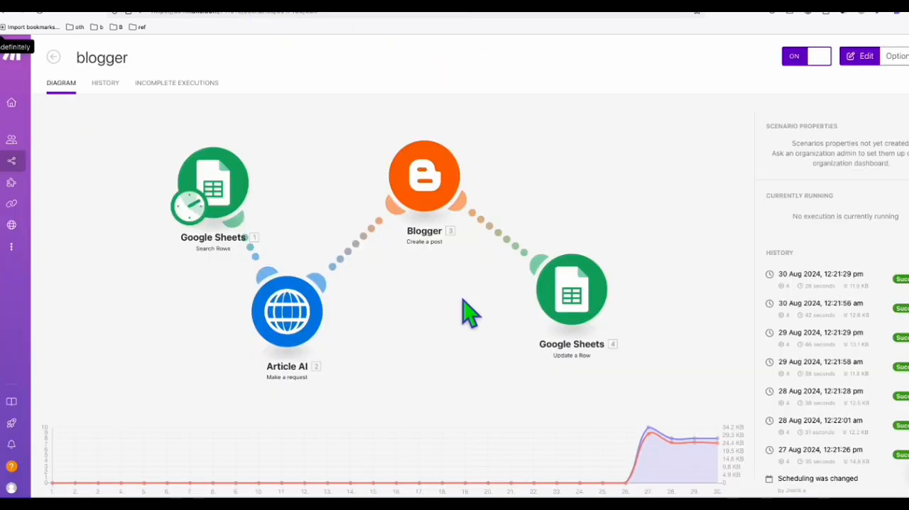
mouse_move(458, 377)
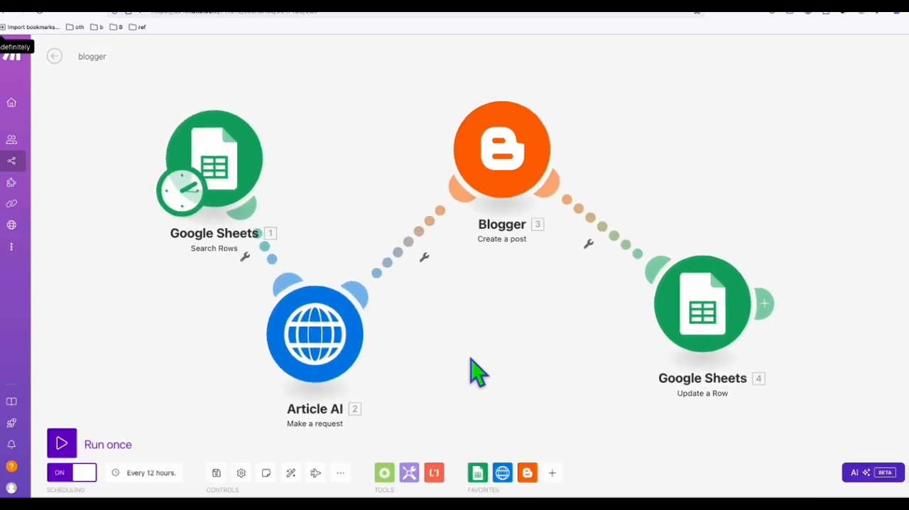
- Clone the blogger scenario and save the copy as 'blogger - diet'
click(213, 160)
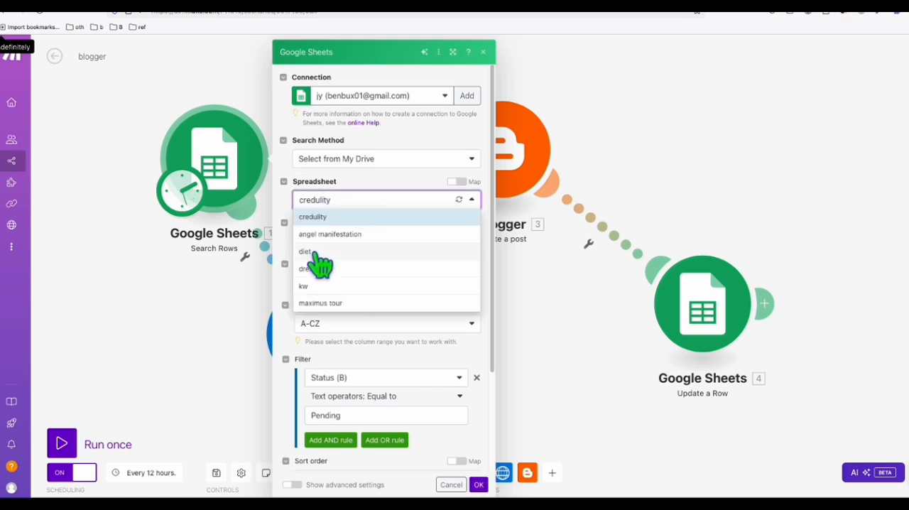
click(451, 484)
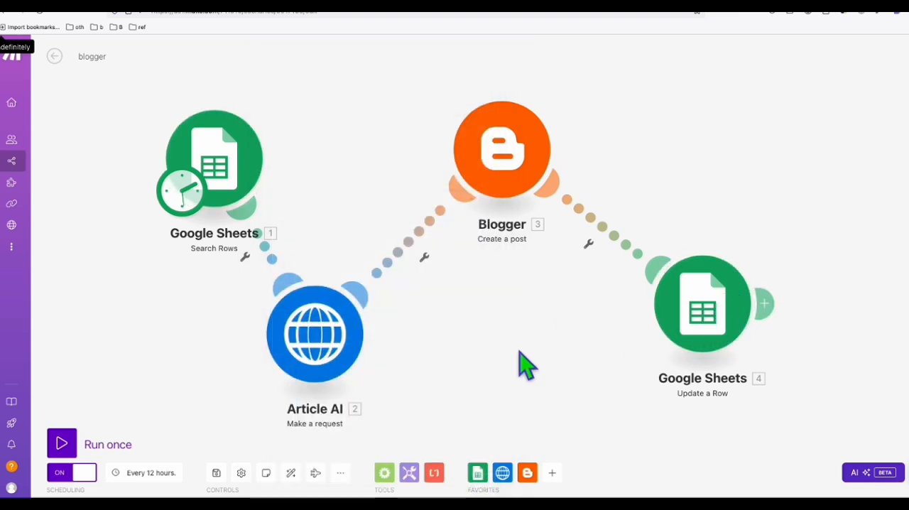
click(54, 56)
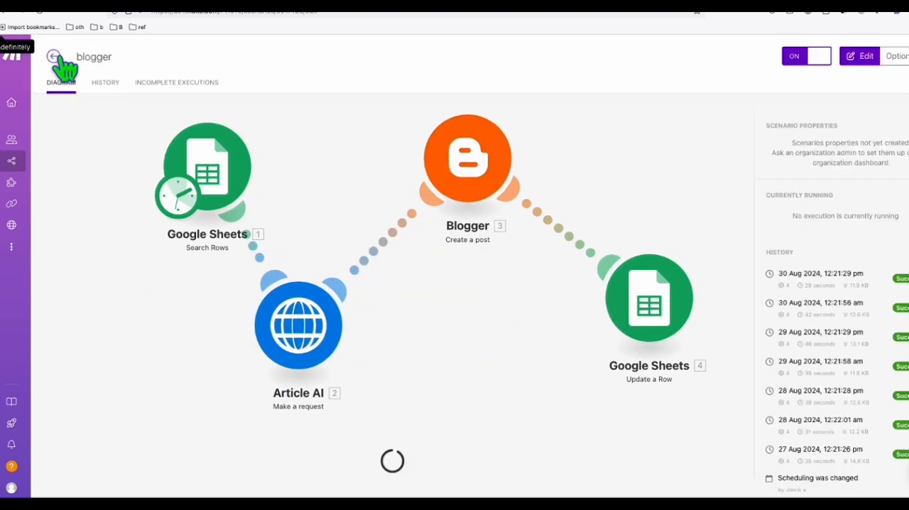
click(896, 56)
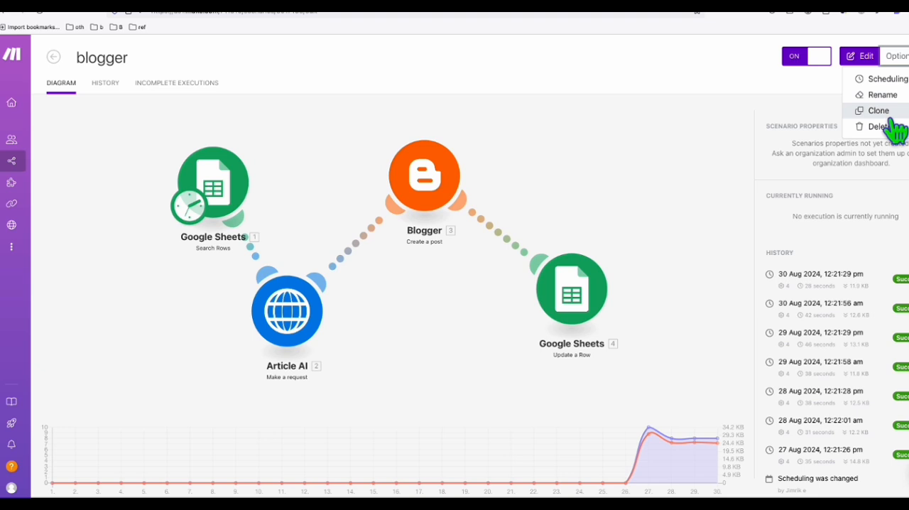
click(879, 110)
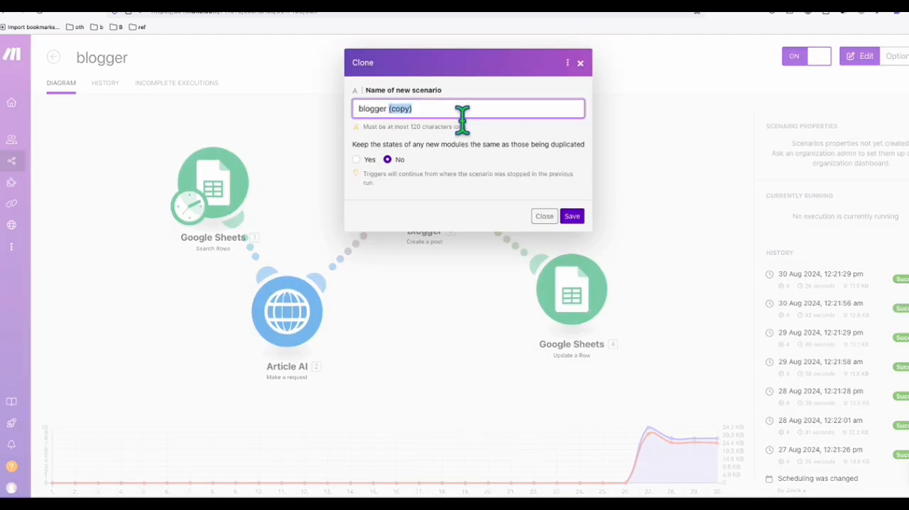
text(blogger - diet)
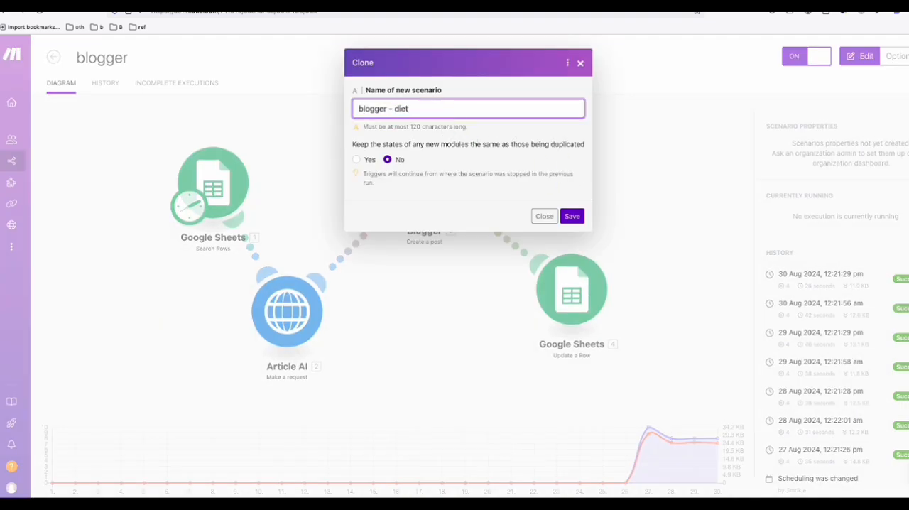
click(572, 216)
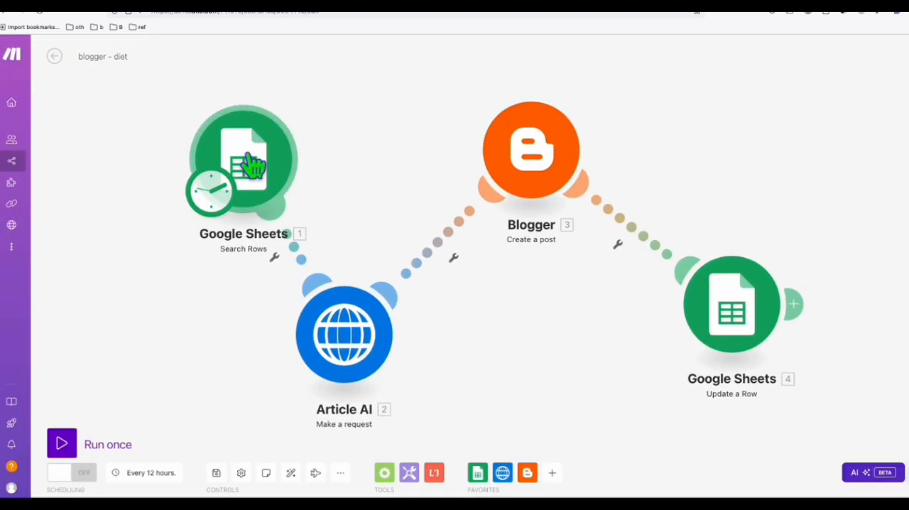
- Switch the Search Rows module's spreadsheet from credulity to diet and confirm
click(243, 160)
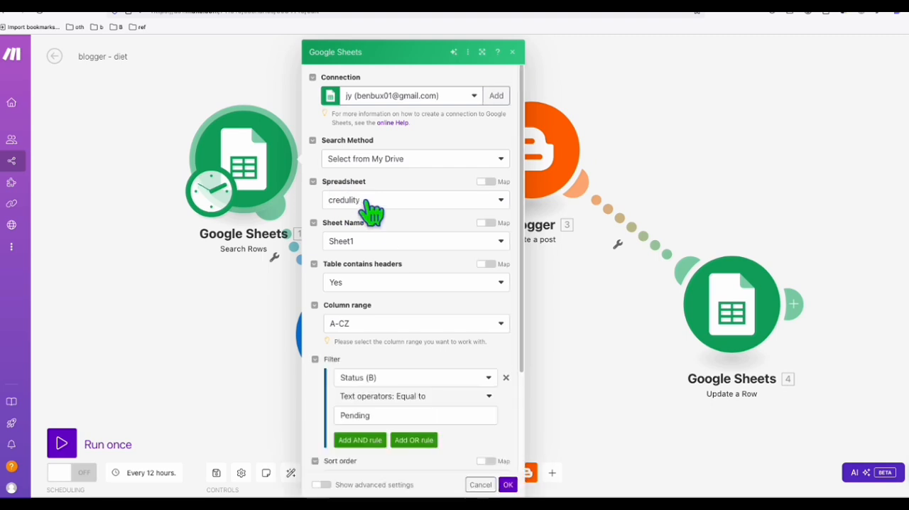
click(500, 200)
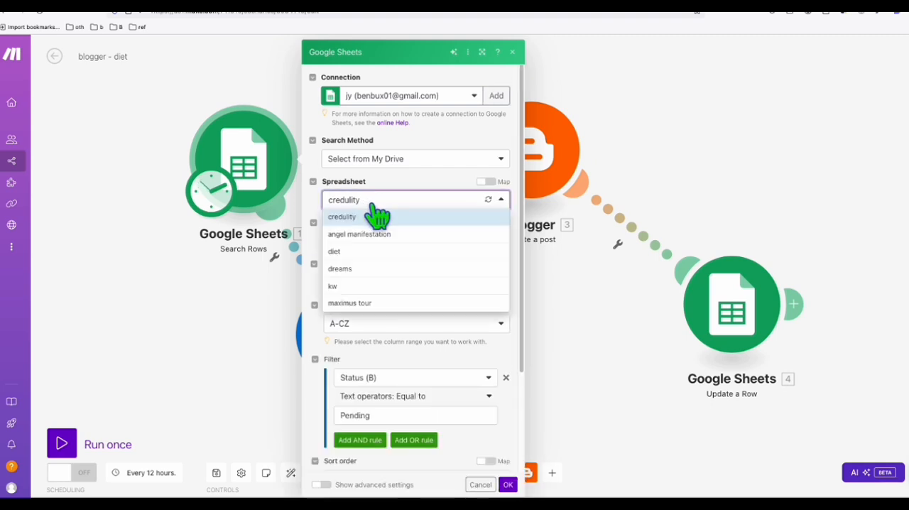
click(333, 251)
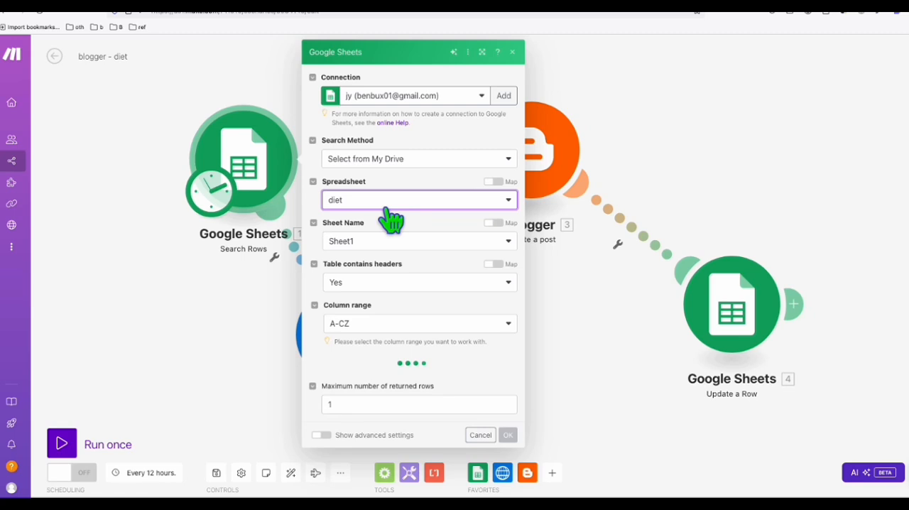
scroll(down, 3)
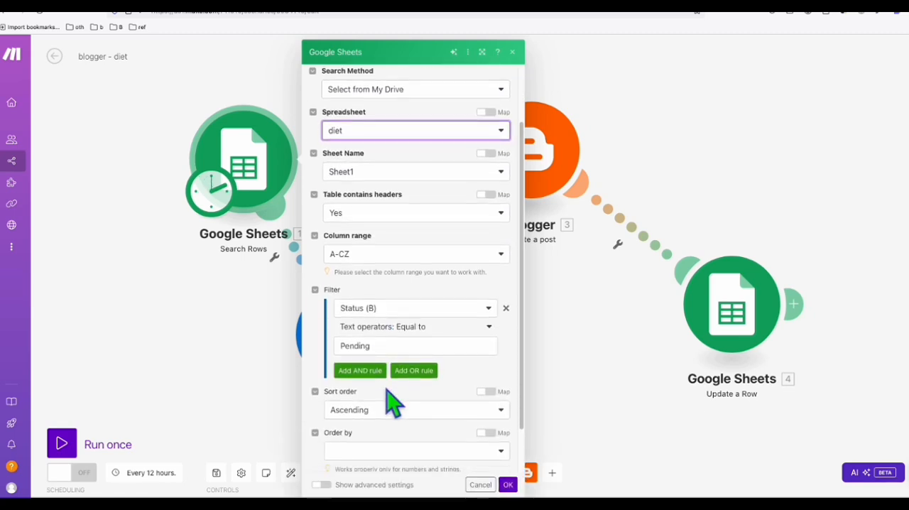
scroll(down, 3)
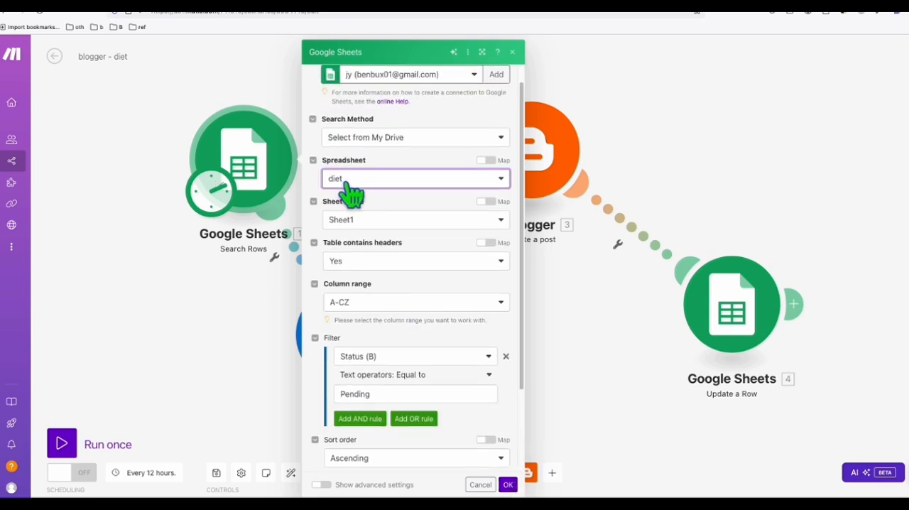
click(507, 484)
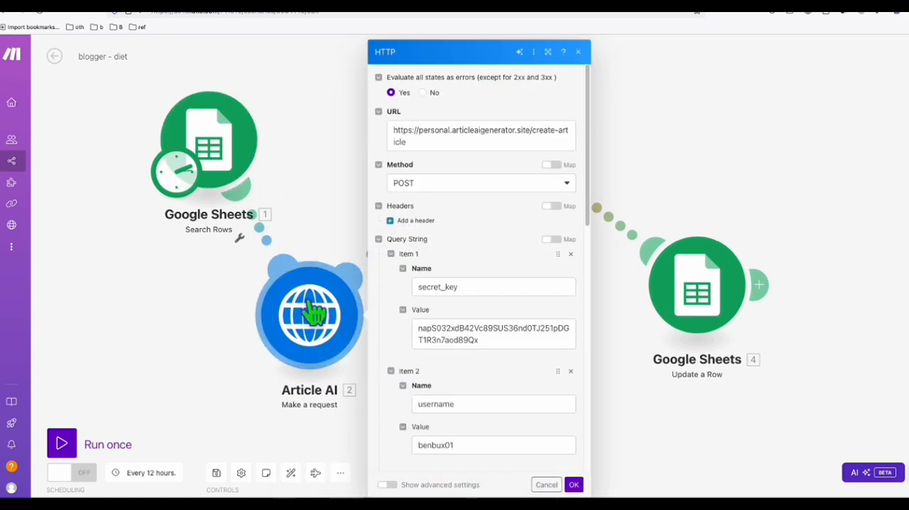
mouse_move(320, 330)
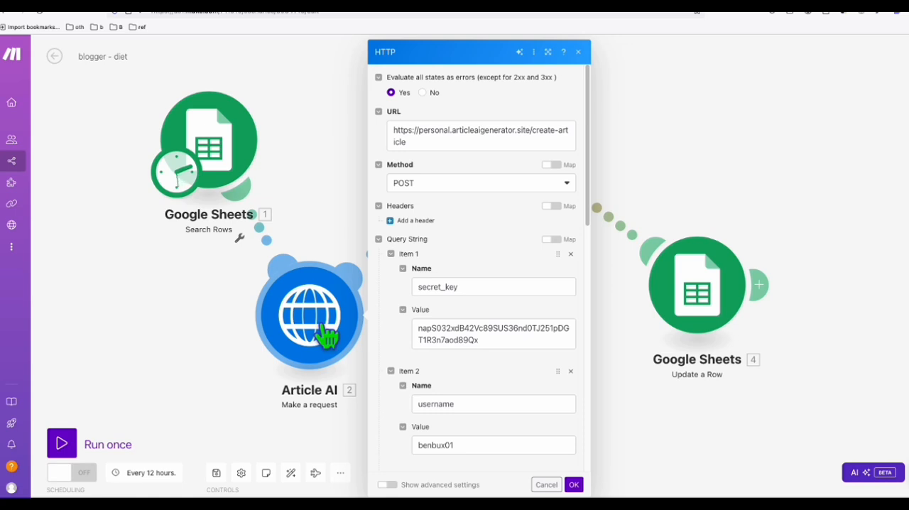
mouse_move(511, 266)
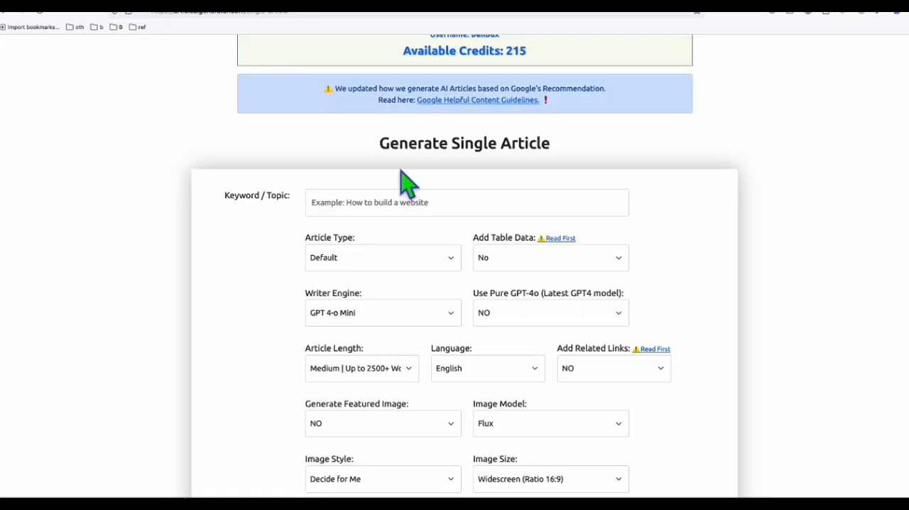
- Show the App Secret Key page and scroll to its Make implementation instructions
scroll(up, 3)
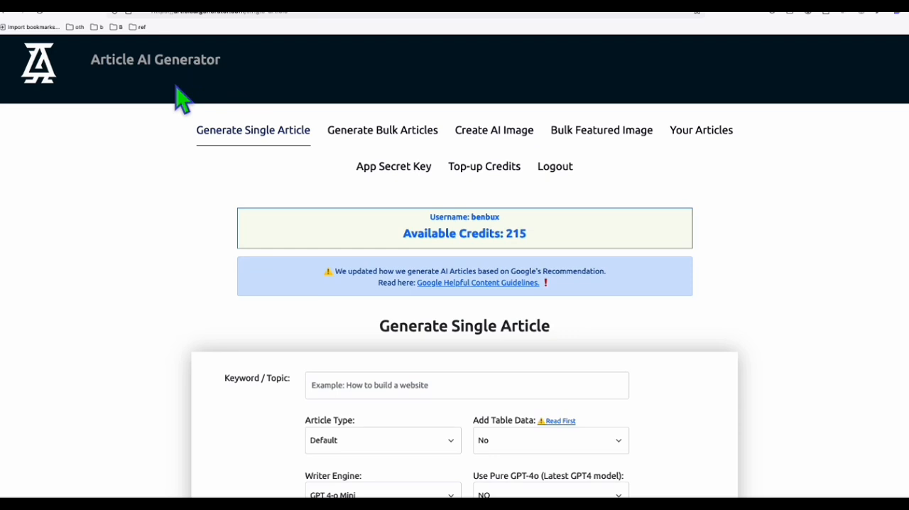
mouse_move(337, 127)
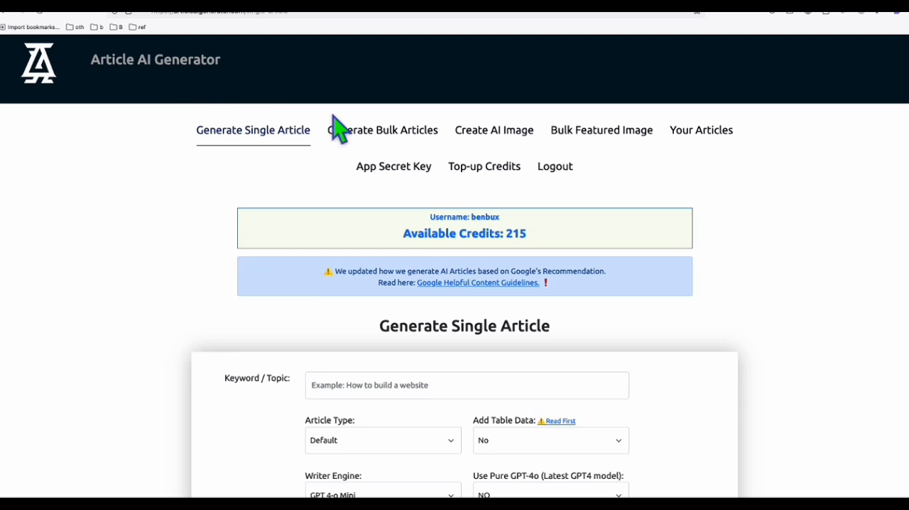
click(393, 166)
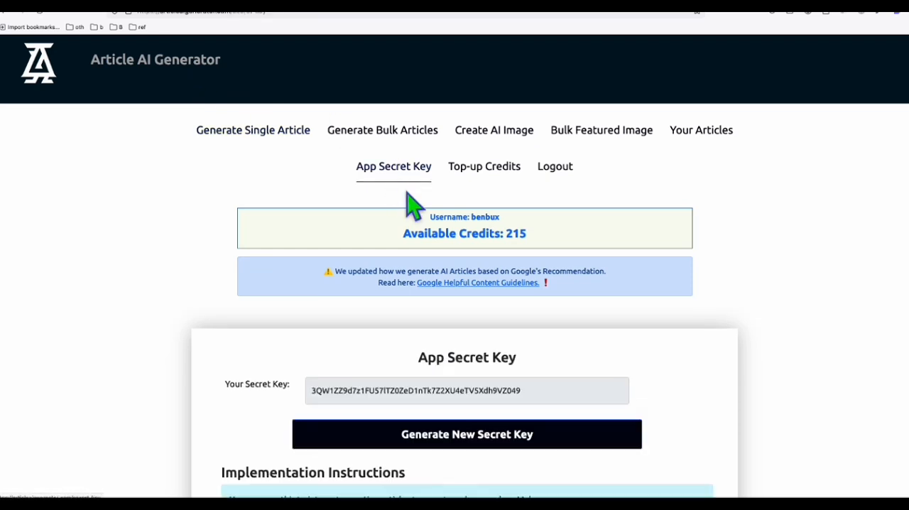
mouse_move(248, 121)
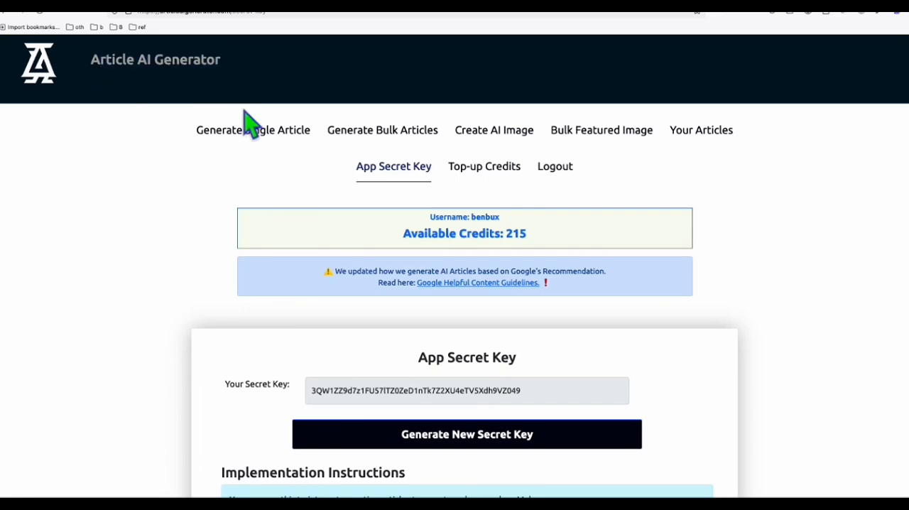
scroll(down, 3)
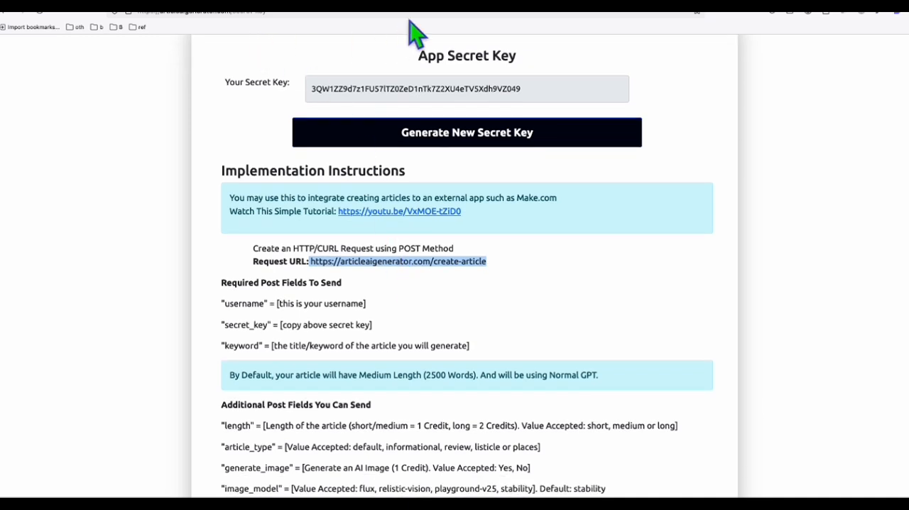
mouse_move(414, 35)
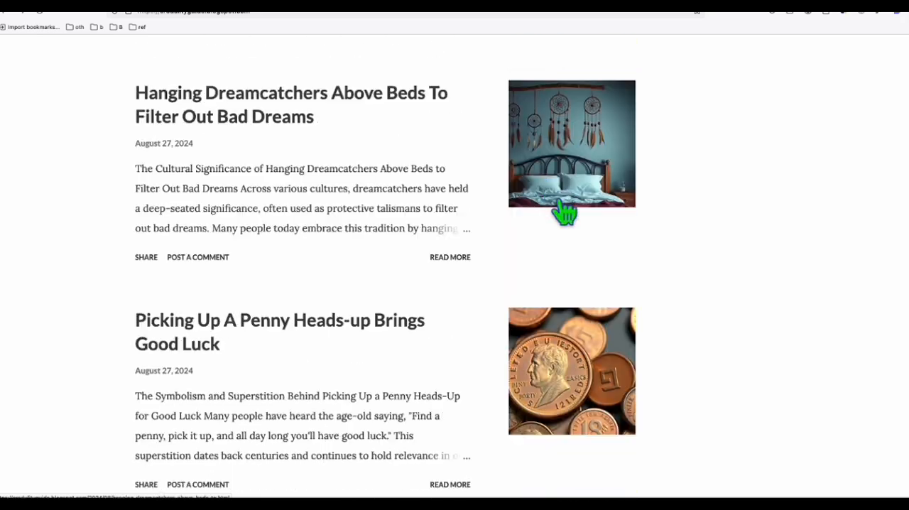
- Open a live Credulity post and scroll through its featured image and article body
scroll(up, 3)
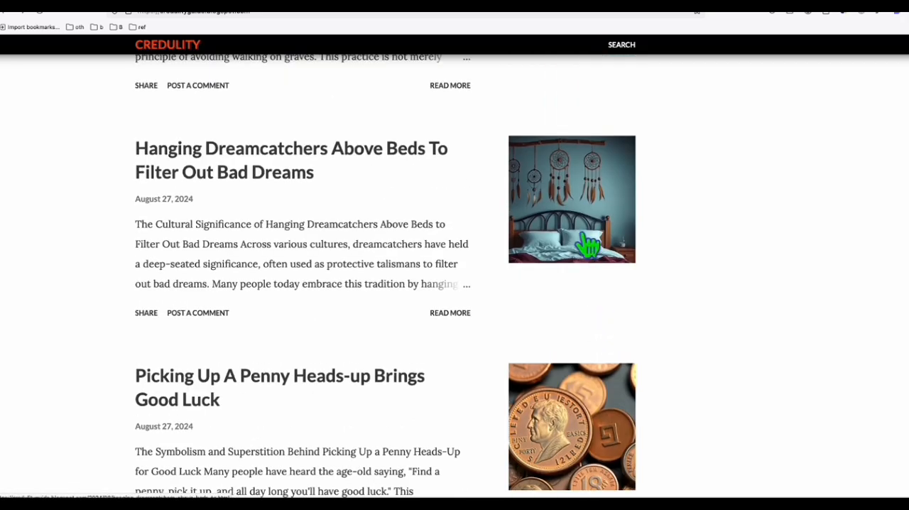
click(291, 160)
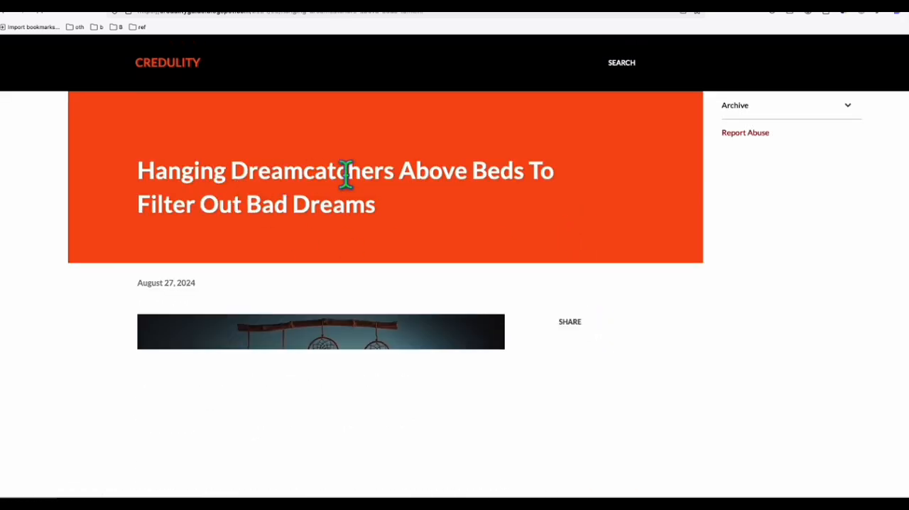
scroll(down, 3)
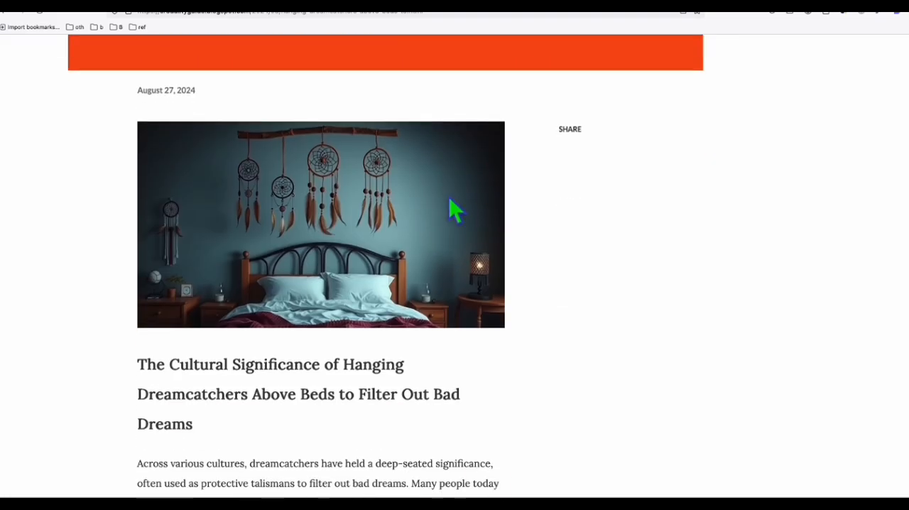
scroll(down, 3)
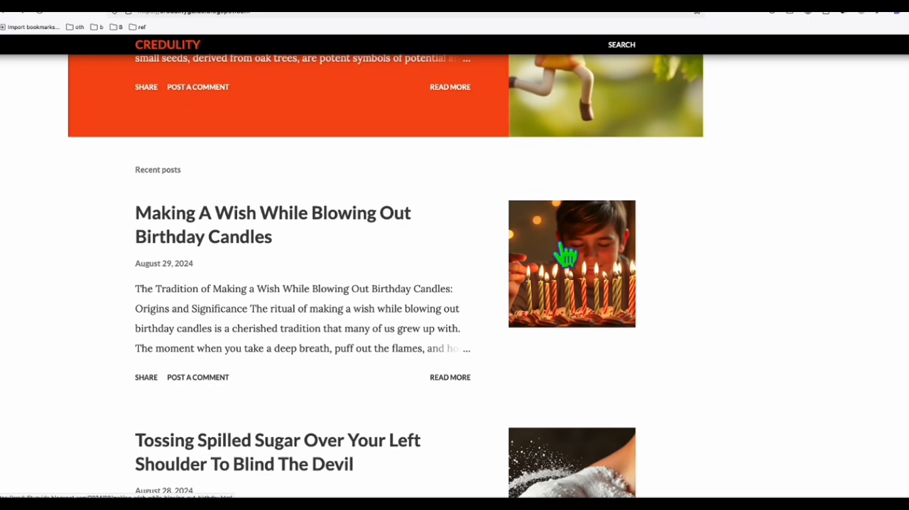
scroll(down, 3)
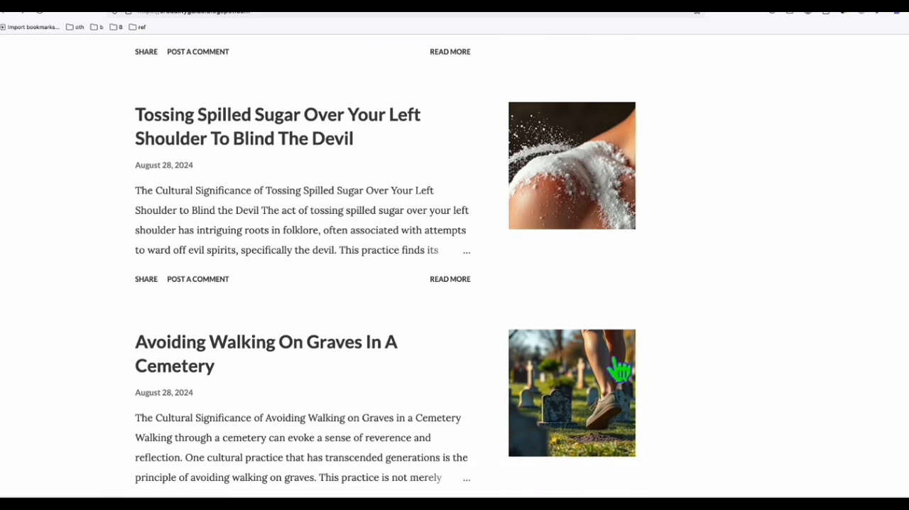
click(266, 353)
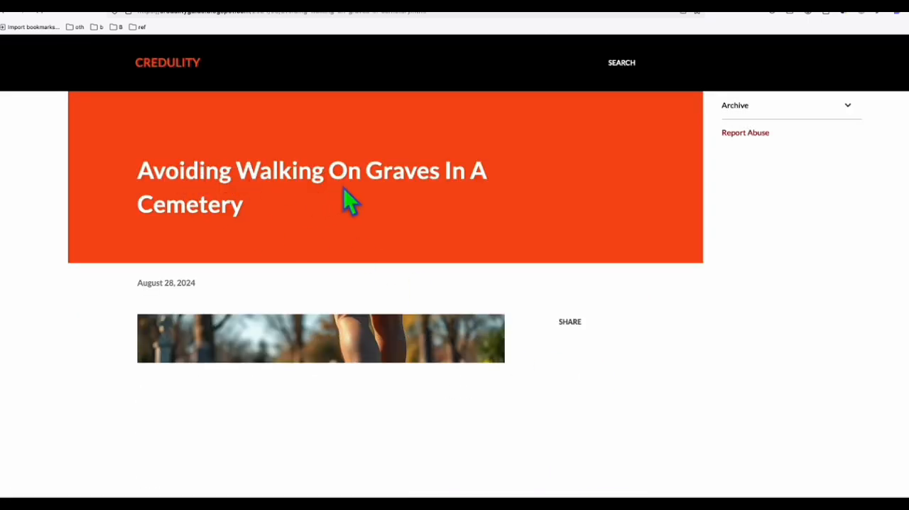
scroll(down, 3)
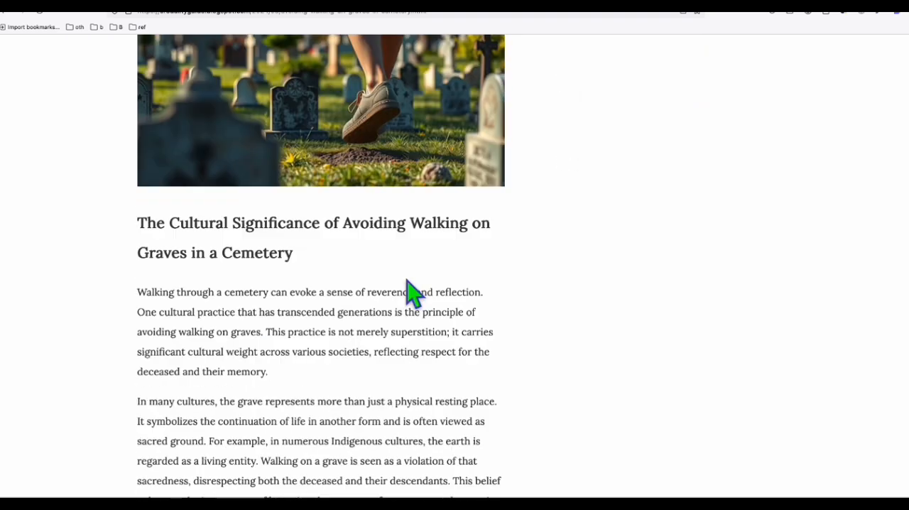
scroll(up, 3)
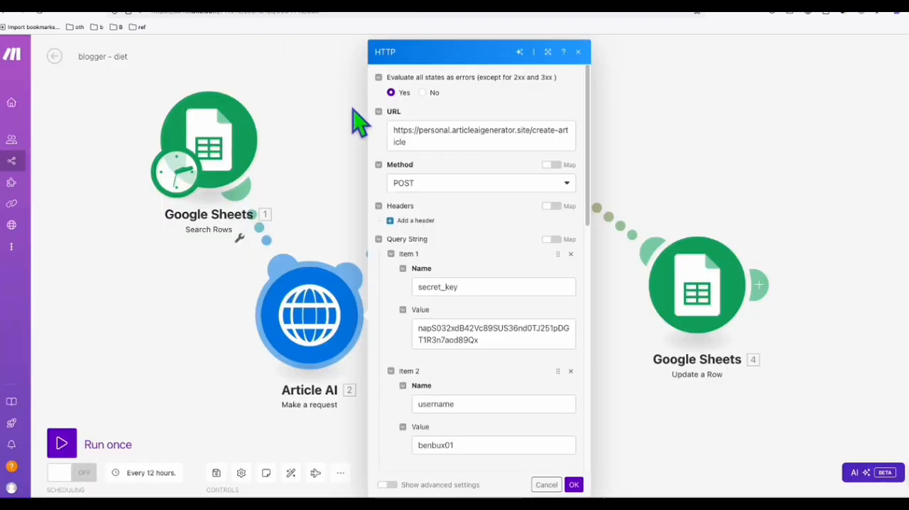
scroll(down, 3)
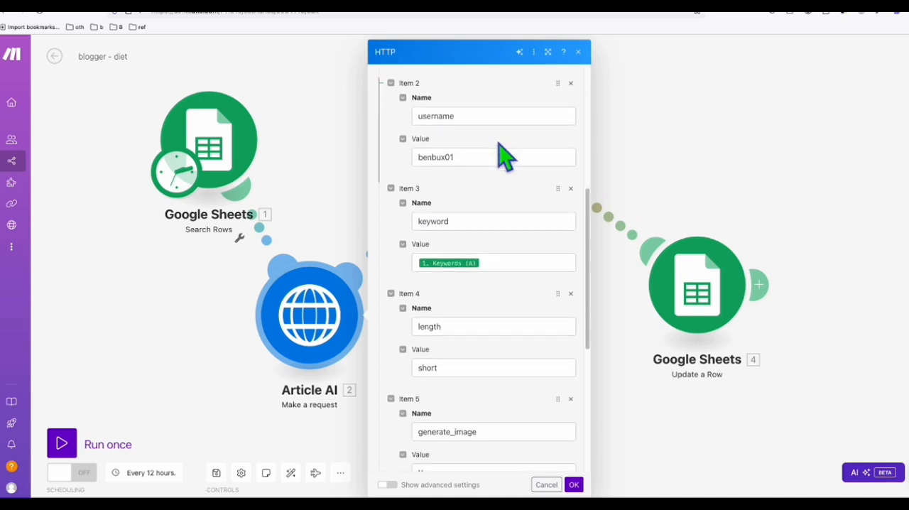
scroll(down, 3)
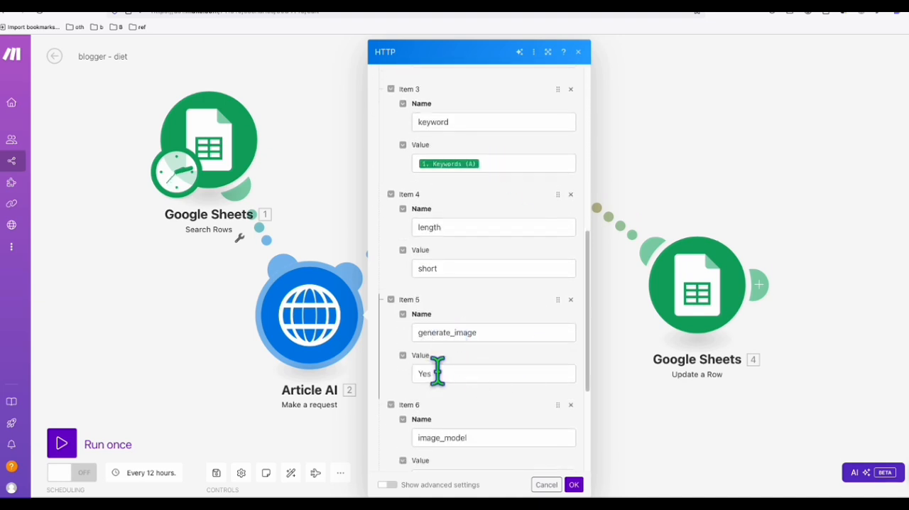
scroll(down, 3)
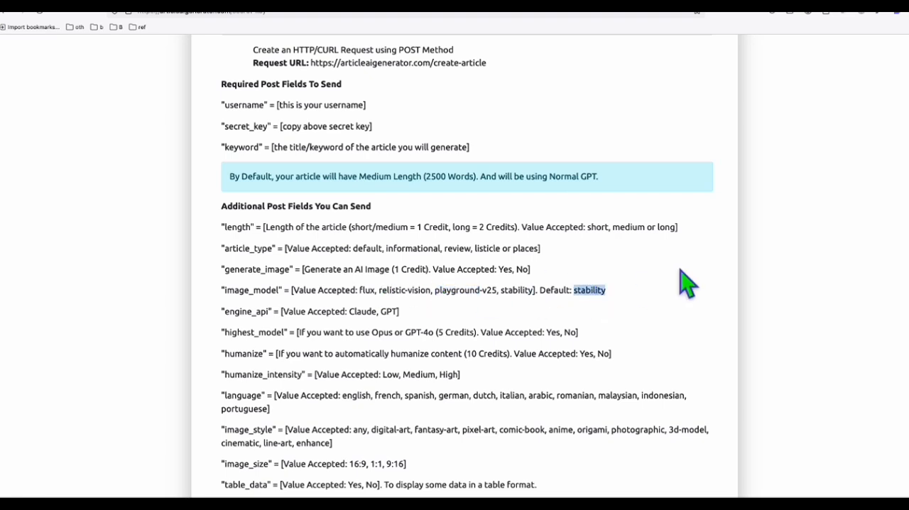
mouse_move(588, 290)
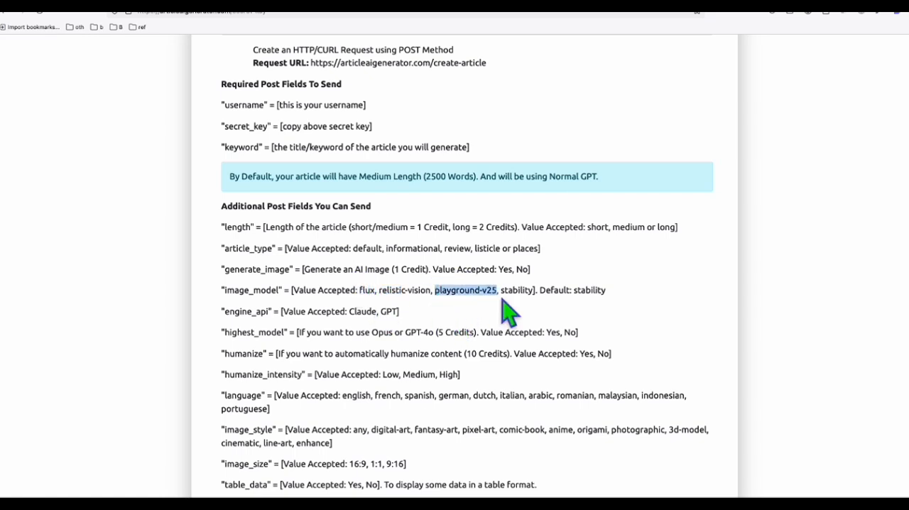
mouse_move(277, 86)
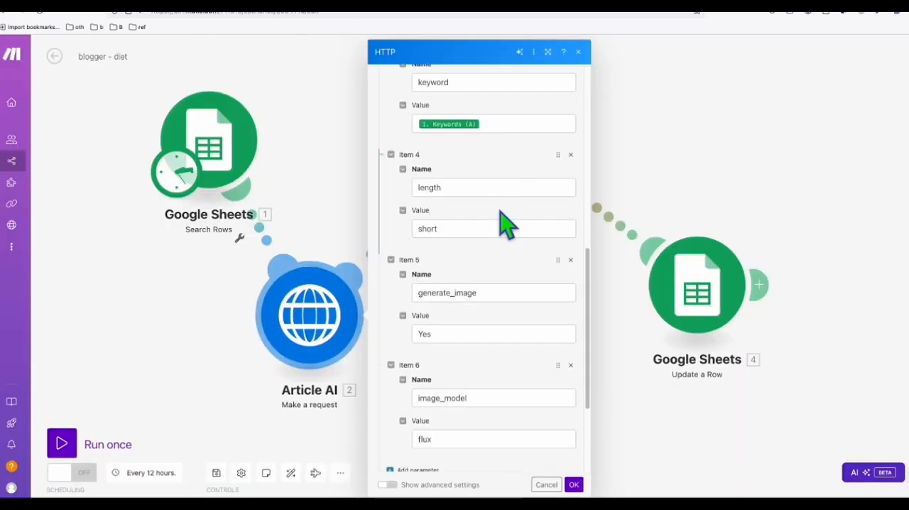
- Review the query items: length short, generate_image Yes, image_model flux
scroll(up, 3)
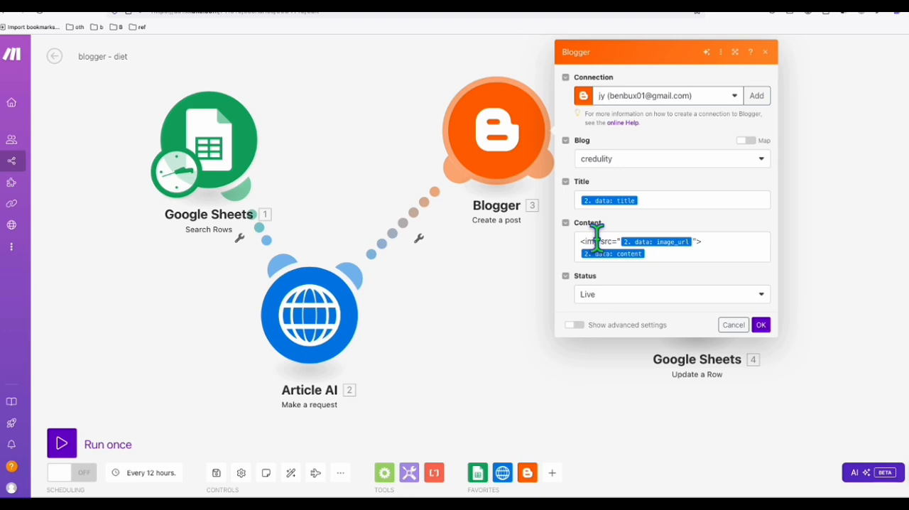
mouse_move(309, 327)
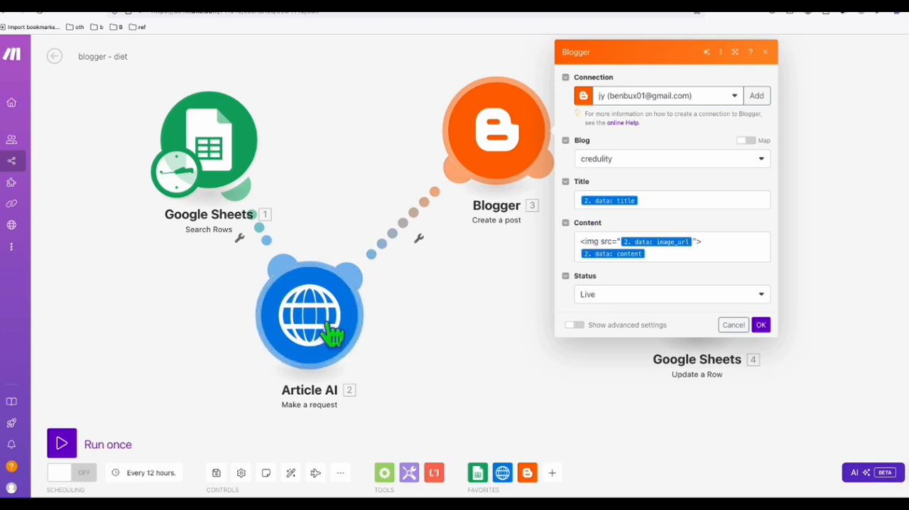
mouse_move(607, 238)
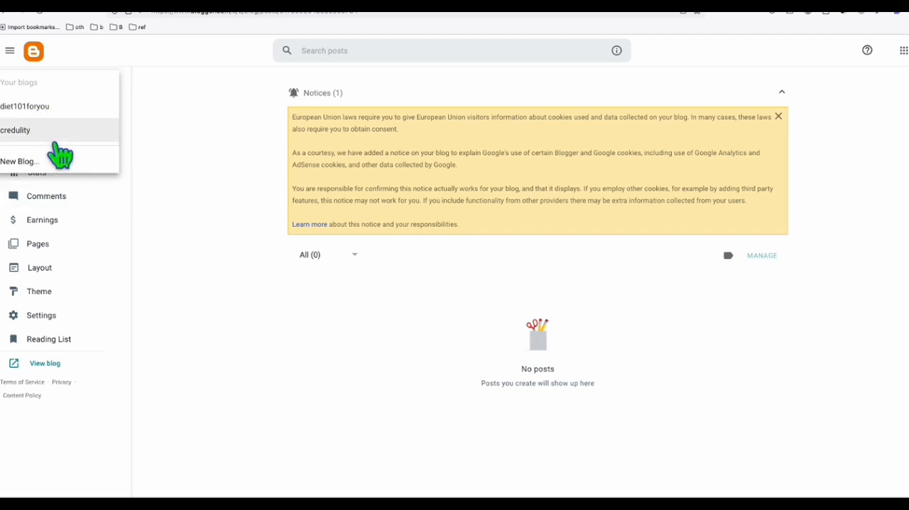
mouse_move(58, 135)
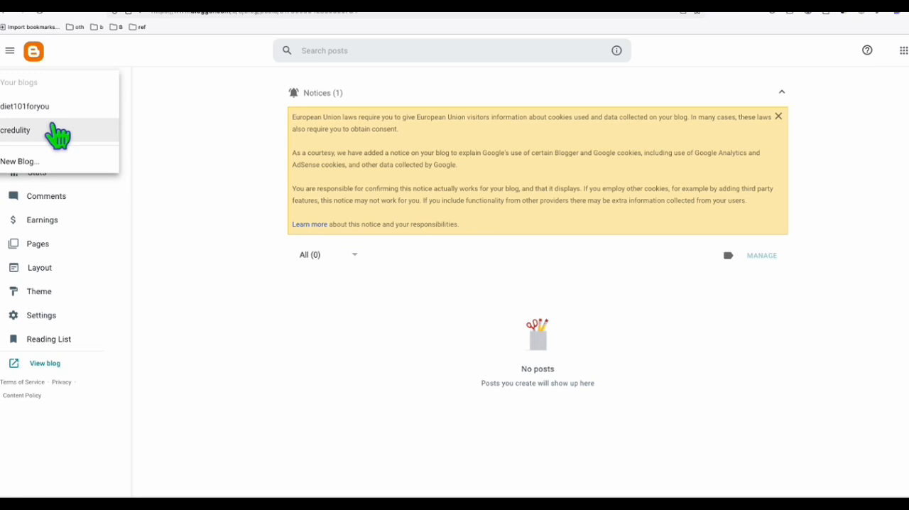
mouse_move(185, 200)
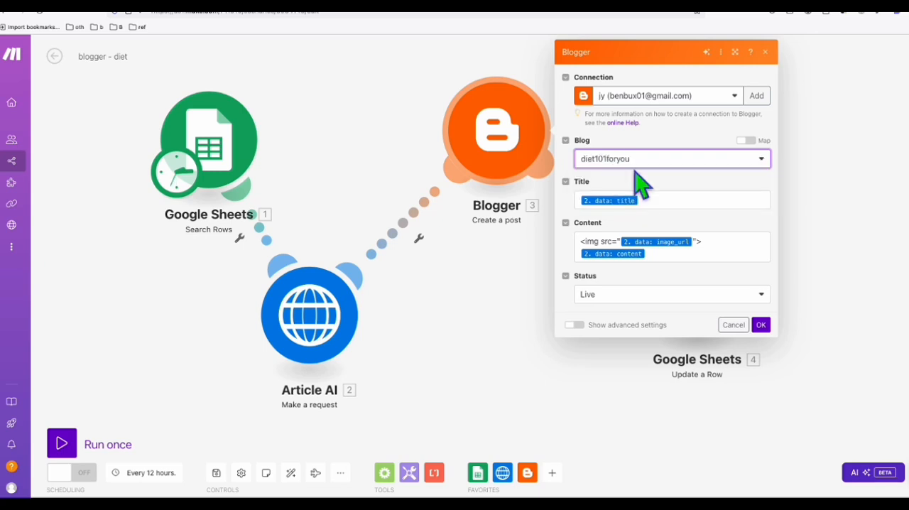
mouse_move(646, 196)
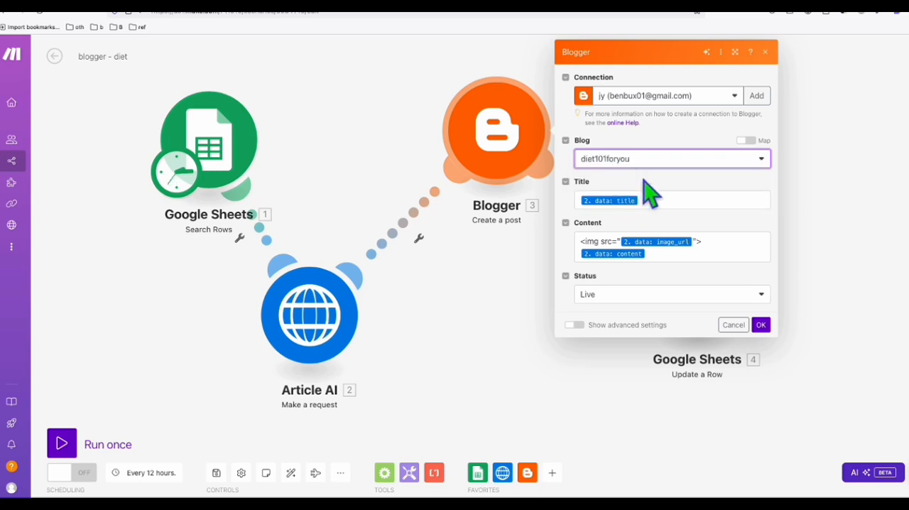
mouse_move(605, 307)
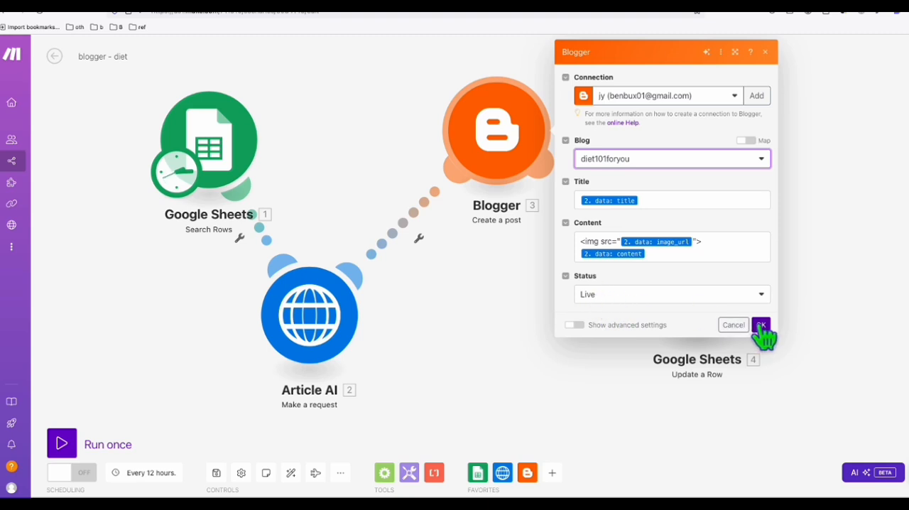
- Confirm the Blogger module so it publishes posts to diet101foryou
click(761, 325)
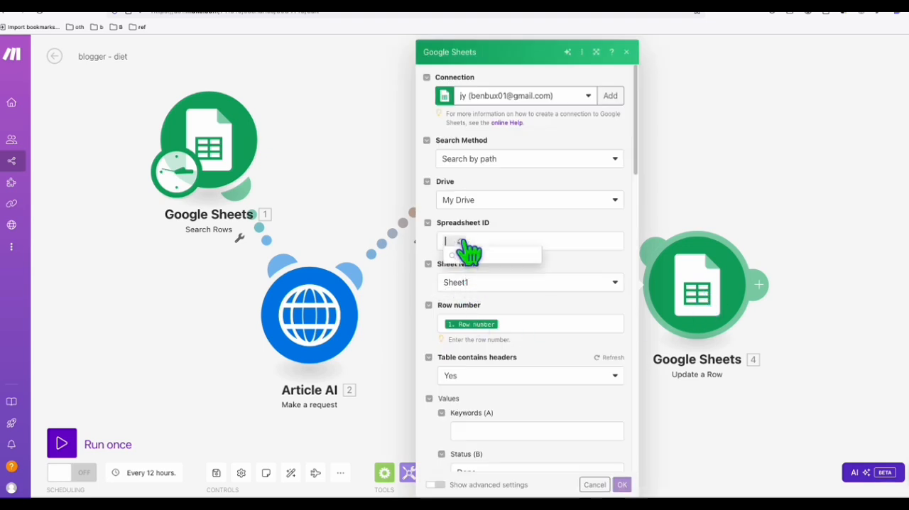
- Pick the diet spreadsheet for Update a Row and check that Status (B) is set to Done
click(529, 240)
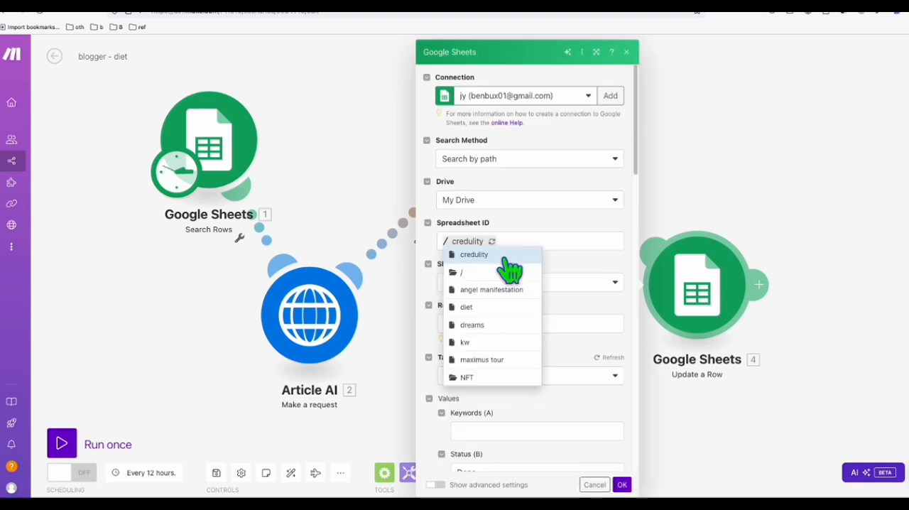
click(466, 307)
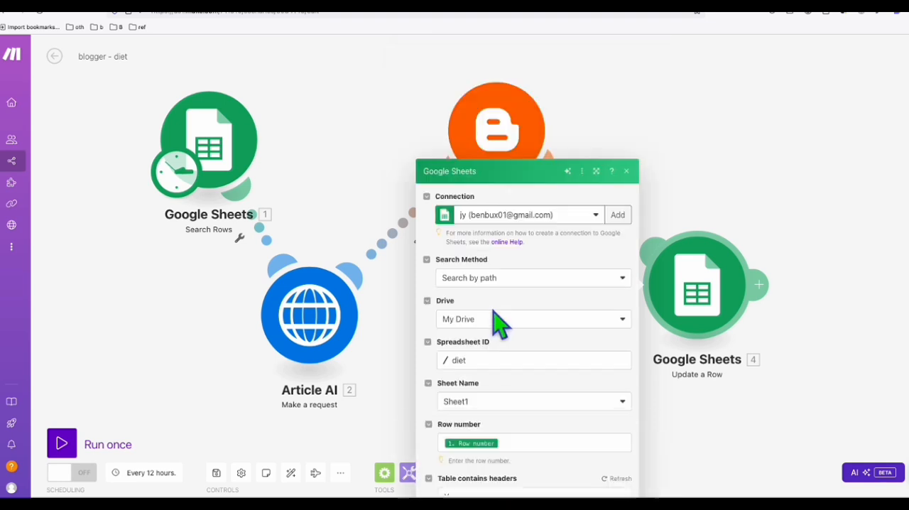
scroll(down, 3)
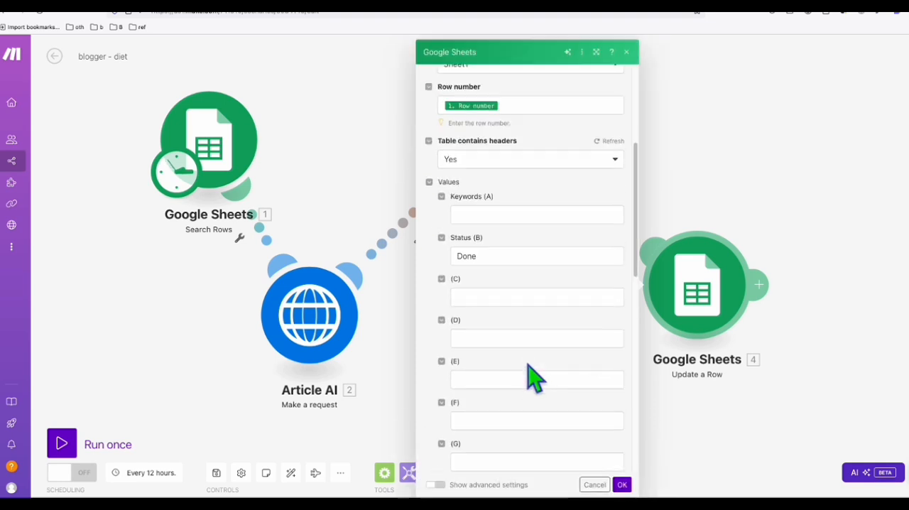
mouse_move(490, 174)
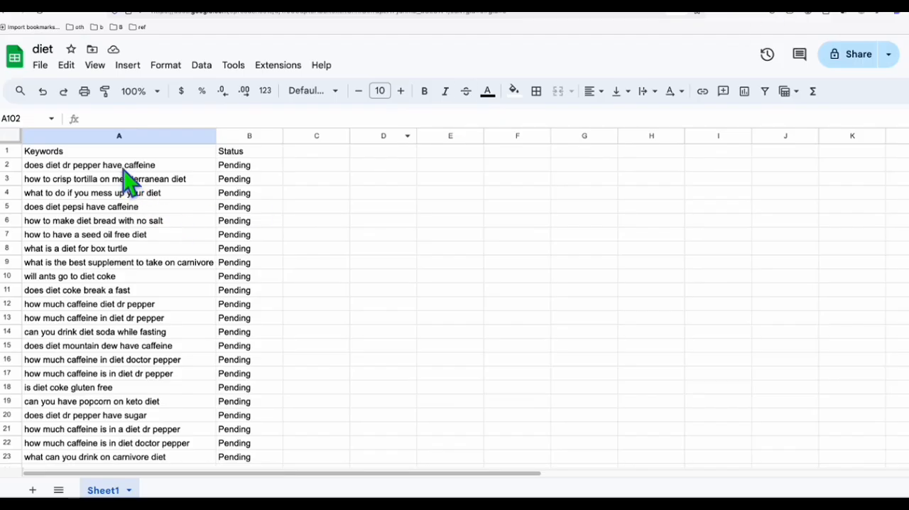
- Switch to the diet spreadsheet tab to review its Pending keywords
click(107, 178)
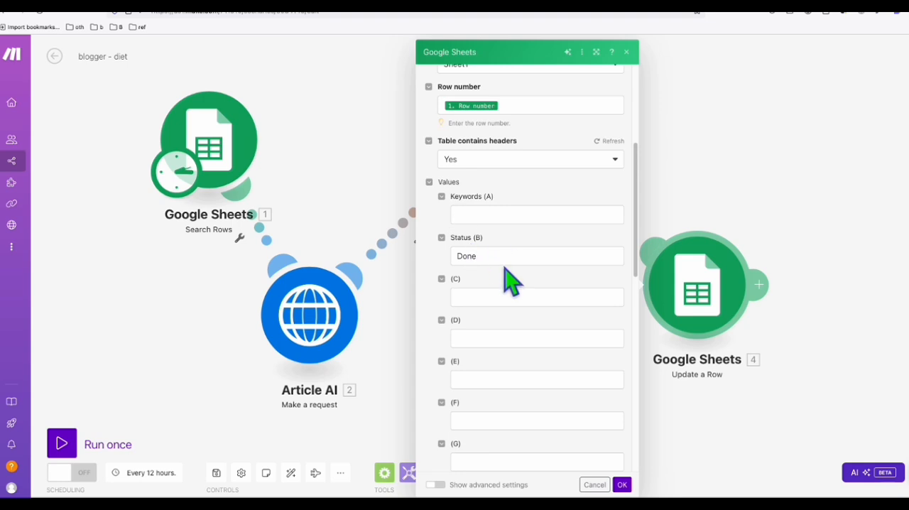
- Close the Update a Row settings and run the 'blogger - diet' scenario once
scroll(up, 3)
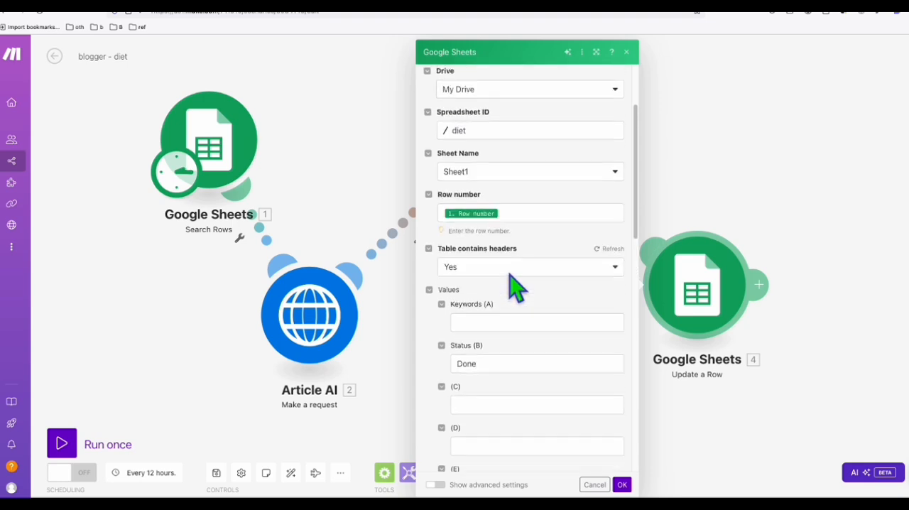
scroll(down, 3)
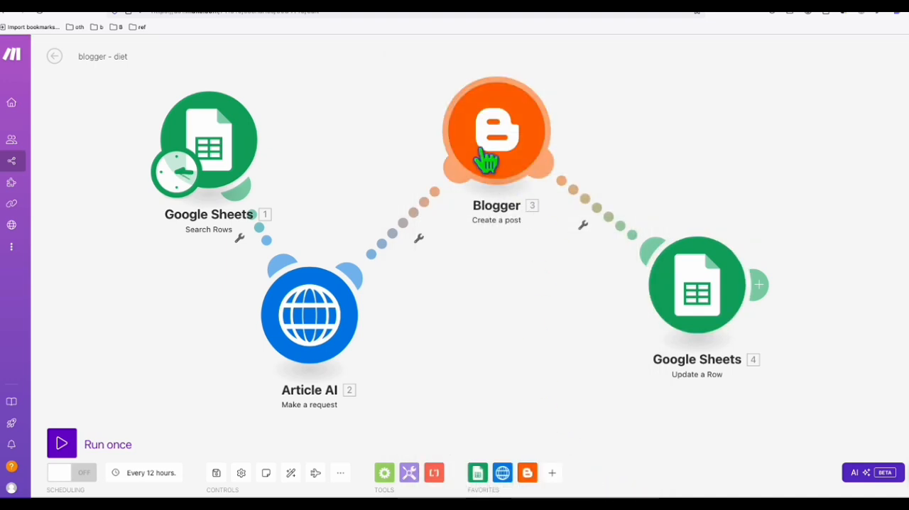
click(495, 130)
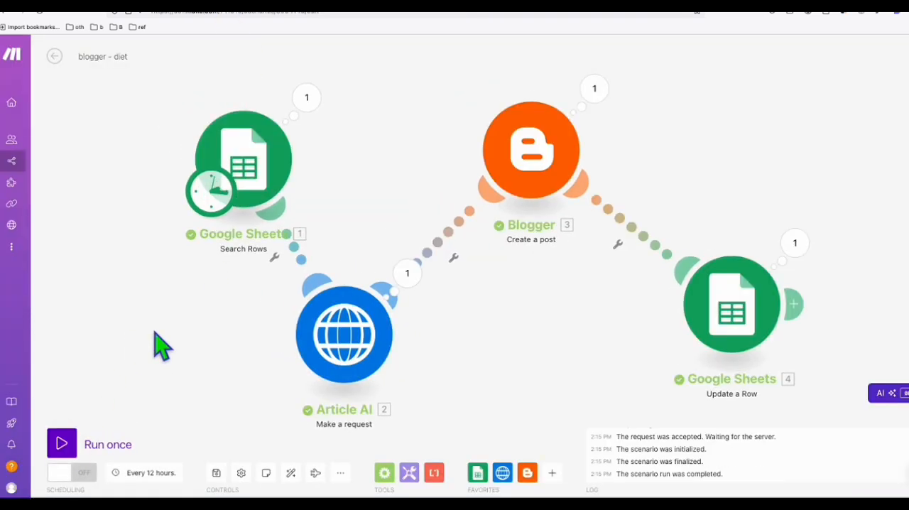
mouse_move(170, 337)
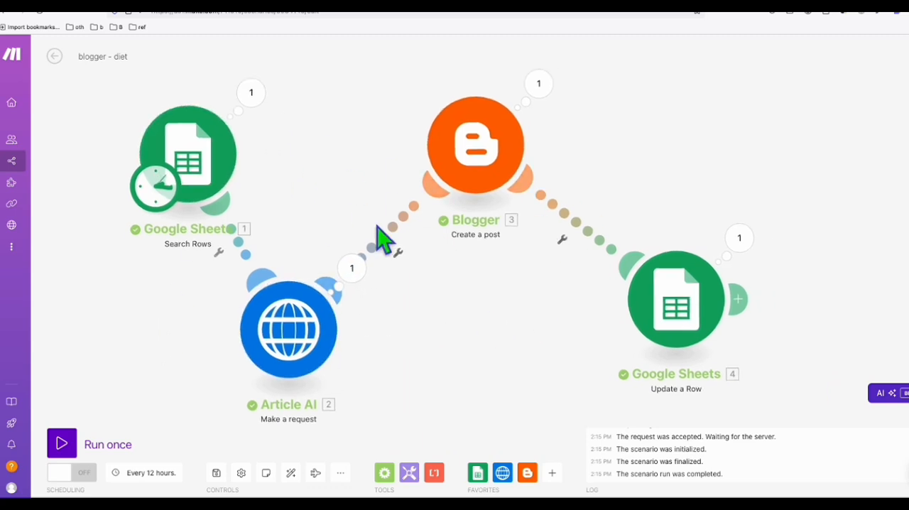
mouse_move(540, 326)
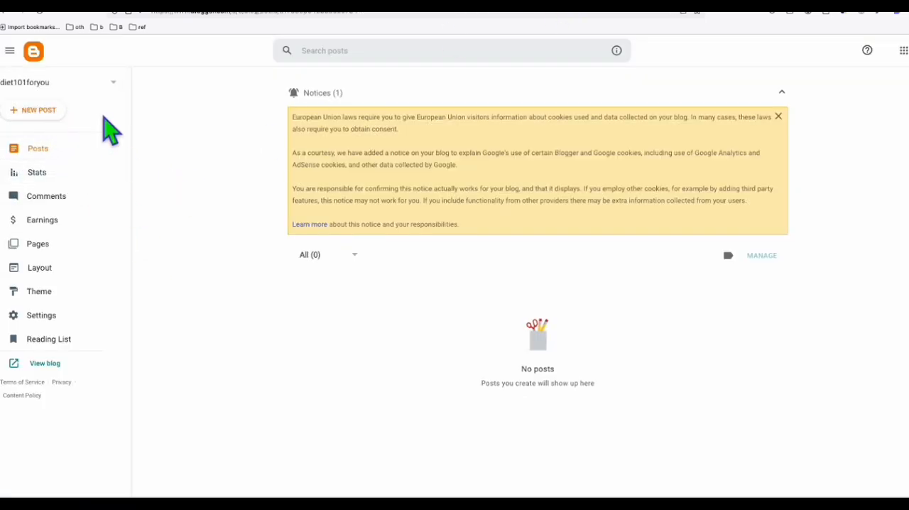
- Open the 'Does Diet Dr Pepper Have Caffeine' post and read through its article
click(44, 363)
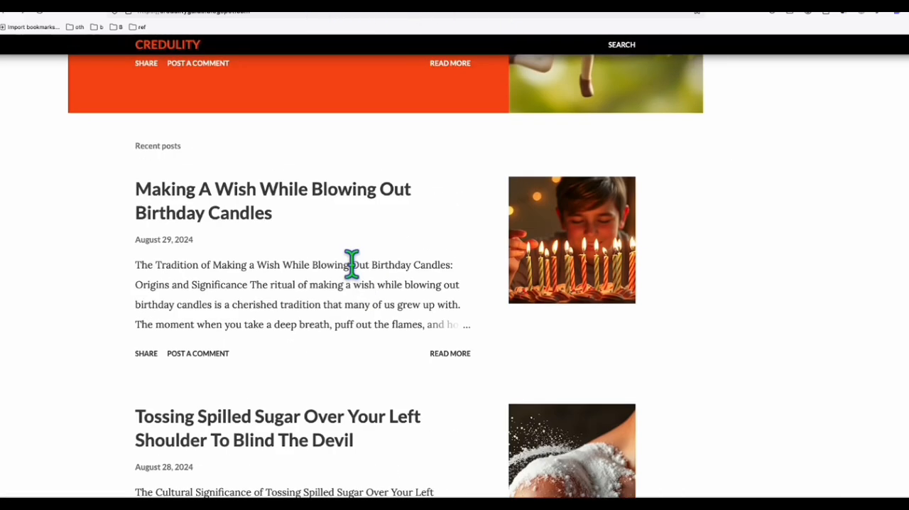
scroll(up, 3)
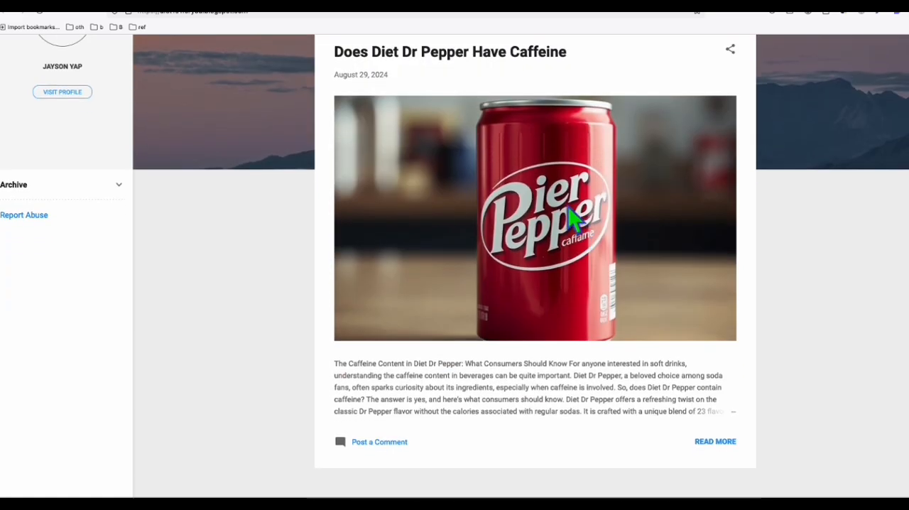
mouse_move(543, 281)
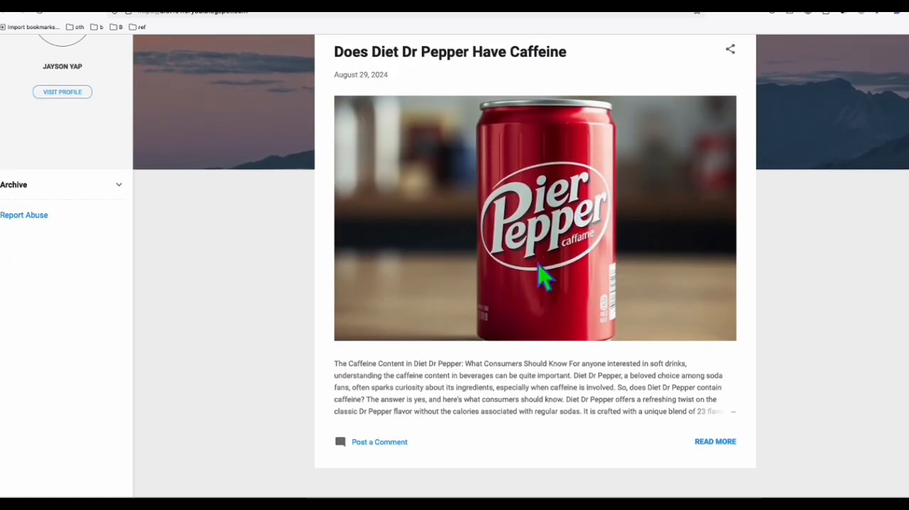
click(714, 441)
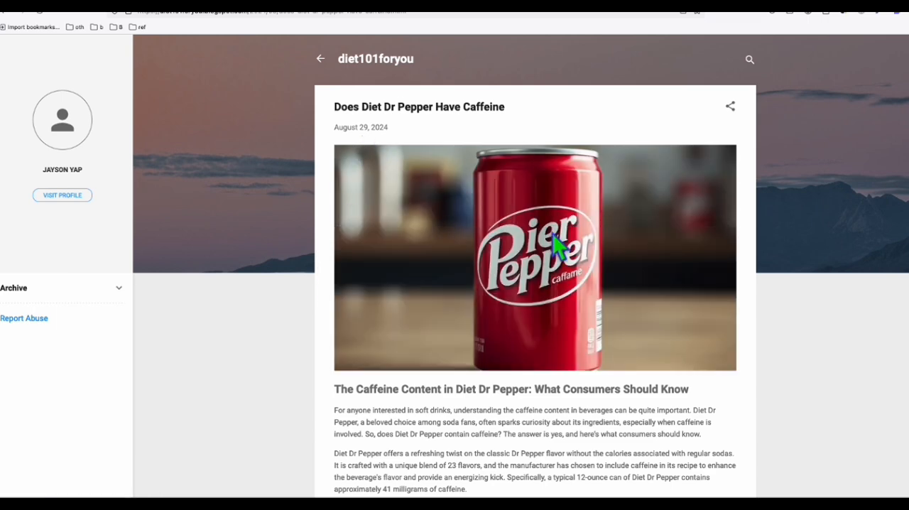
scroll(down, 3)
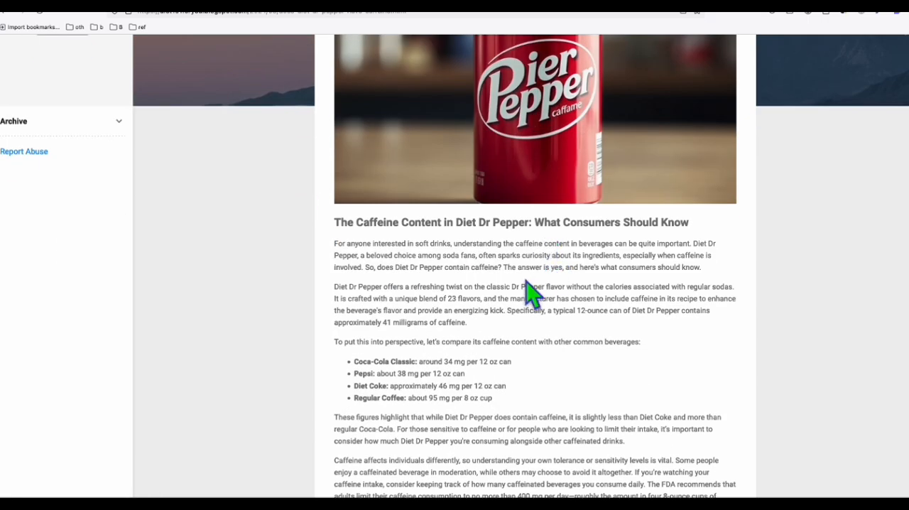
scroll(down, 3)
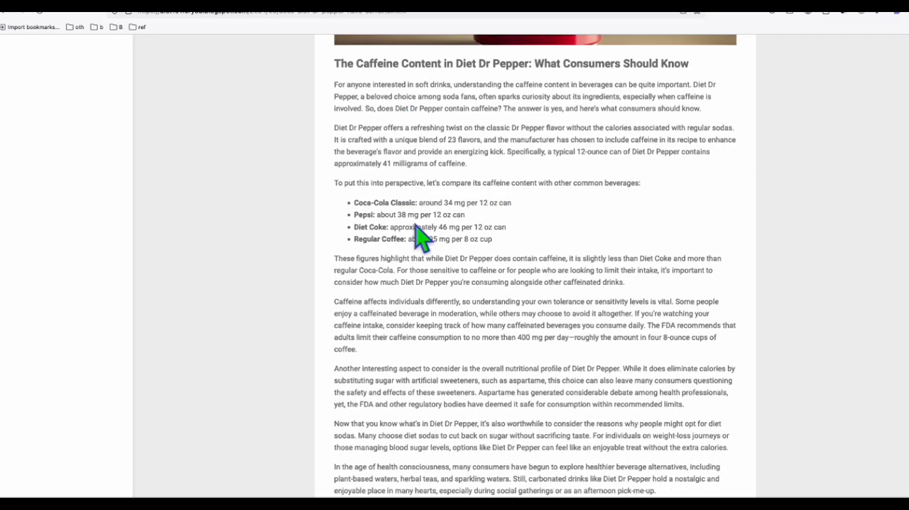
scroll(down, 3)
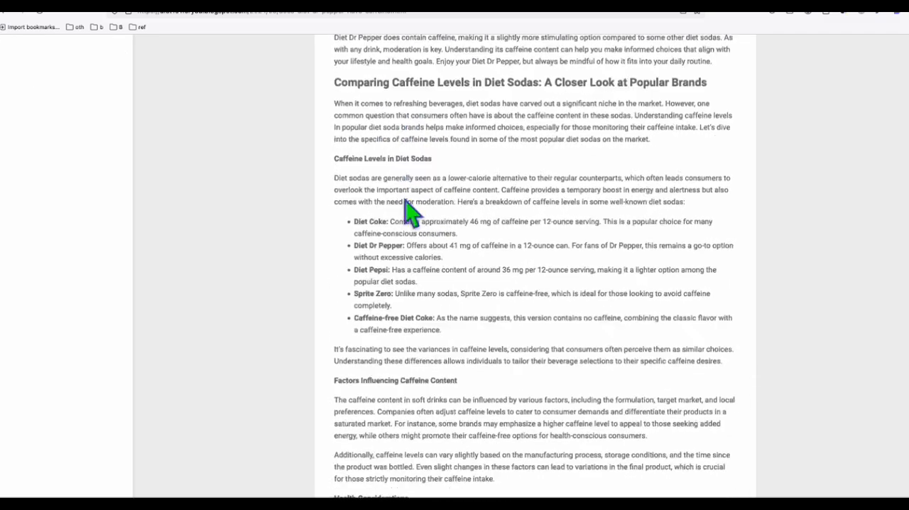
scroll(down, 3)
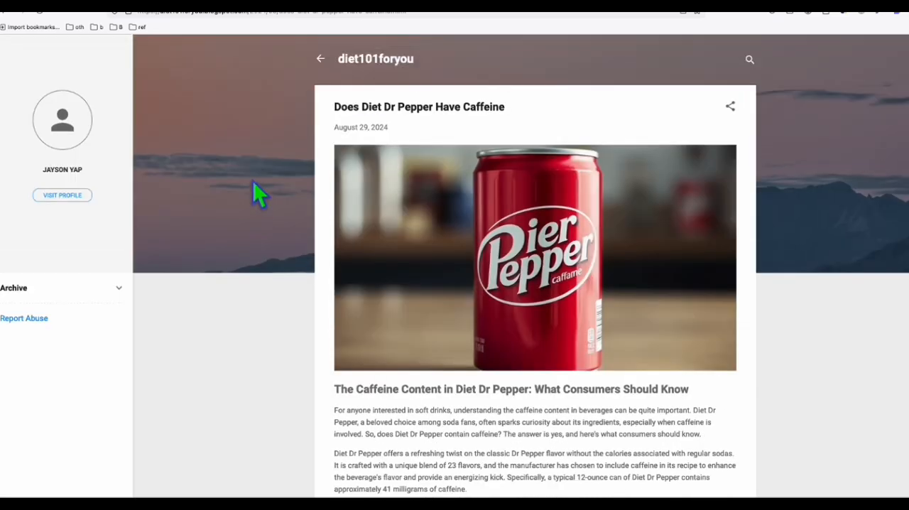
- Read the 'How To Crisp Tortilla On Mediterranean Diet' post, then return to the dashboard
click(319, 58)
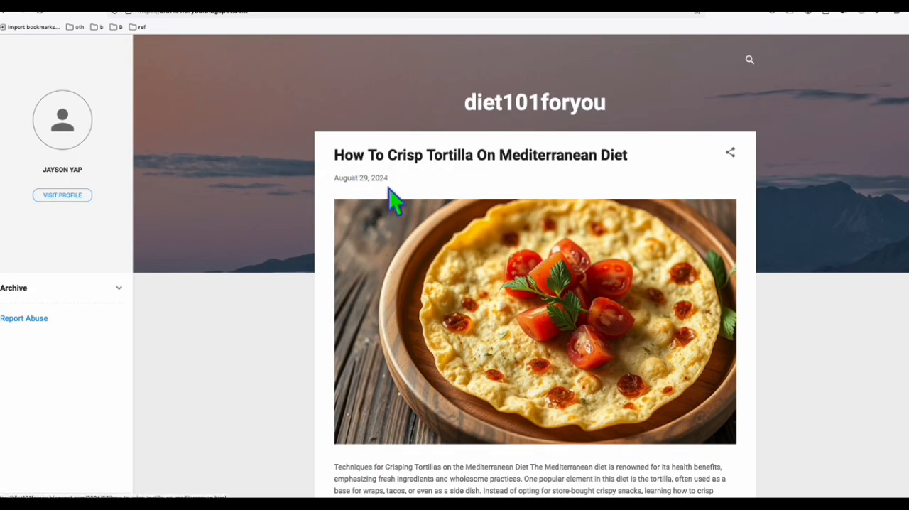
scroll(down, 3)
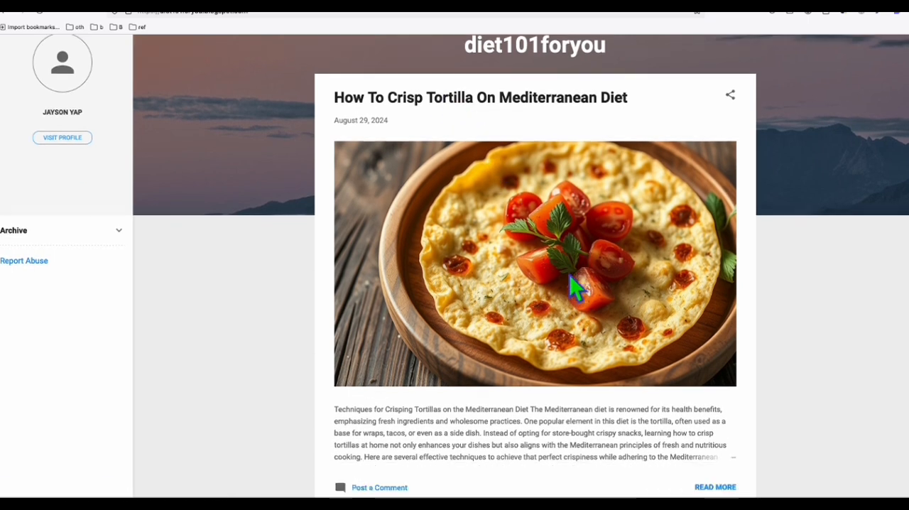
scroll(down, 3)
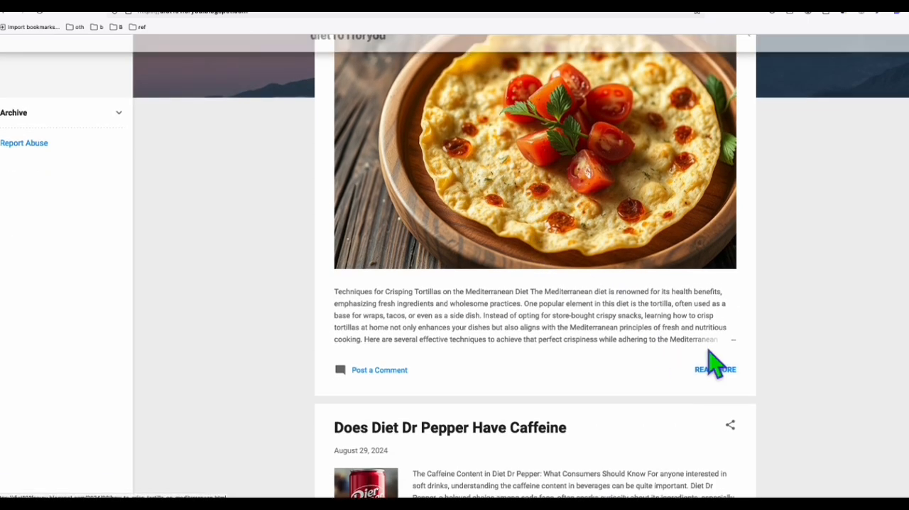
scroll(up, 3)
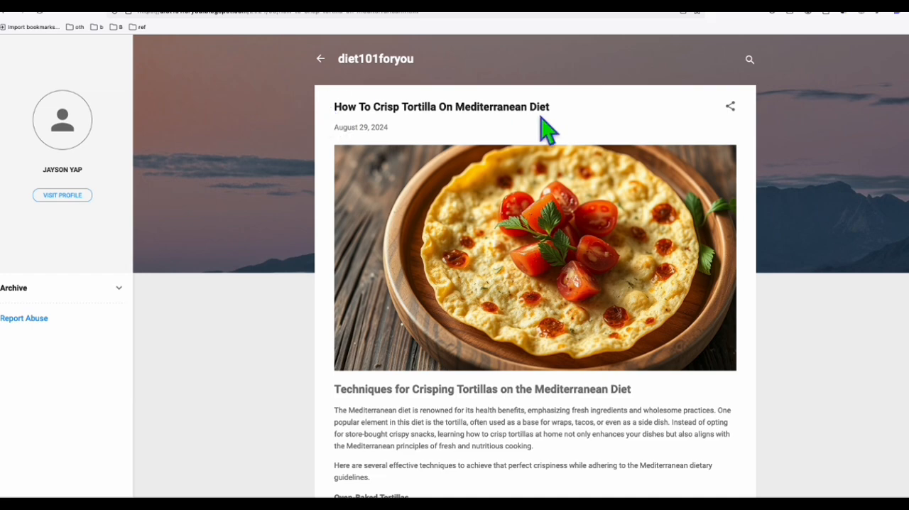
scroll(down, 3)
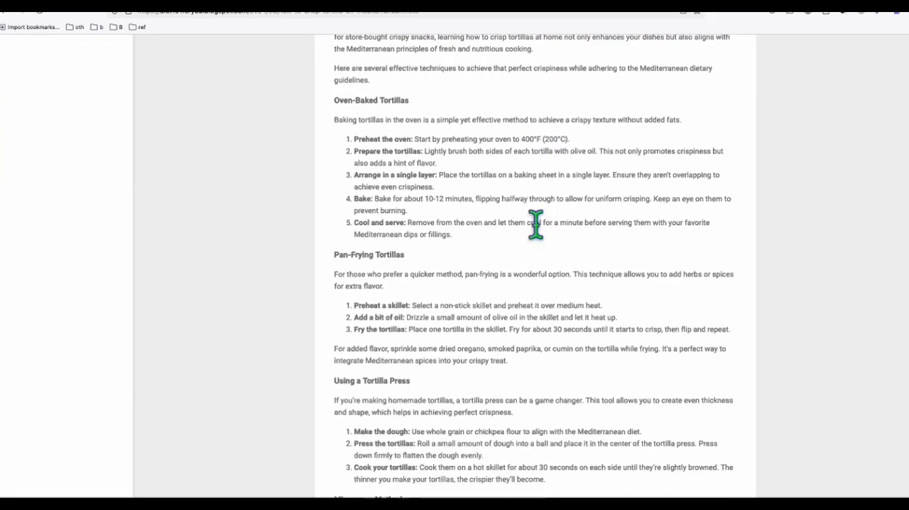
scroll(down, 3)
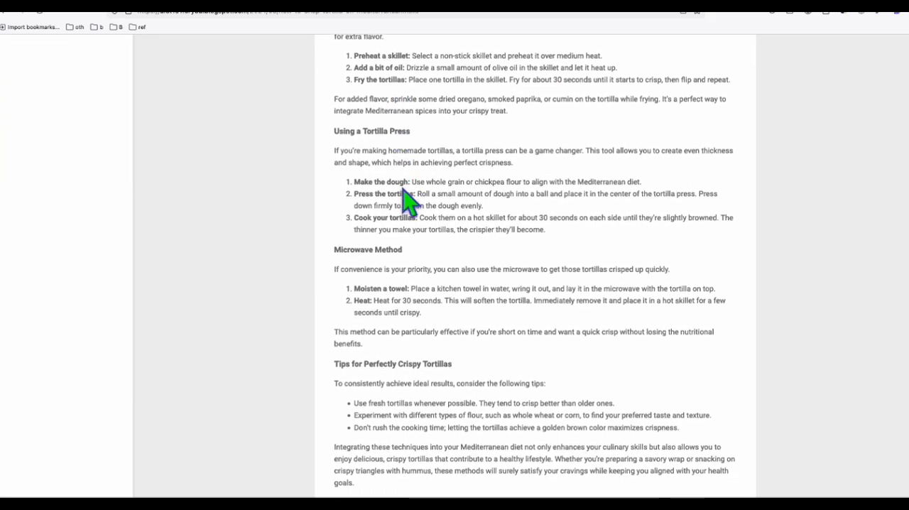
scroll(up, 3)
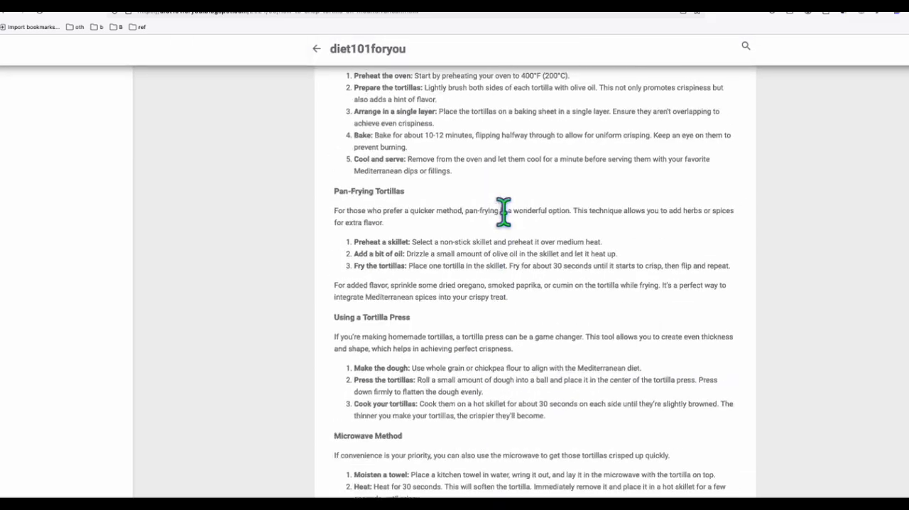
click(316, 48)
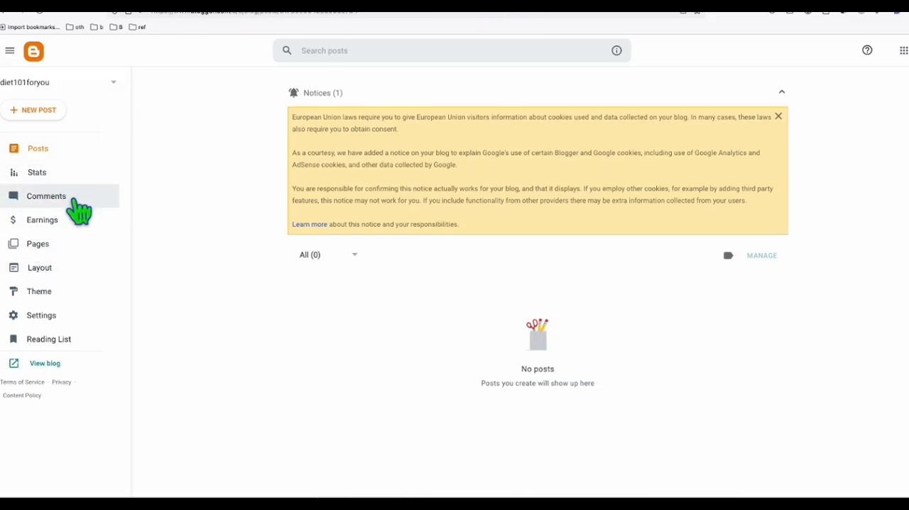
- Choose Emporio Flamingo from the theme gallery and apply it to the blog
click(40, 291)
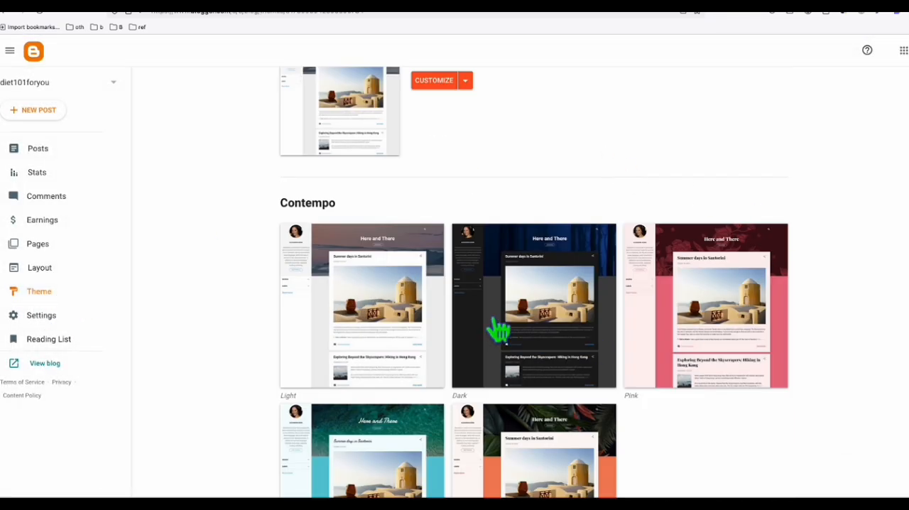
scroll(down, 3)
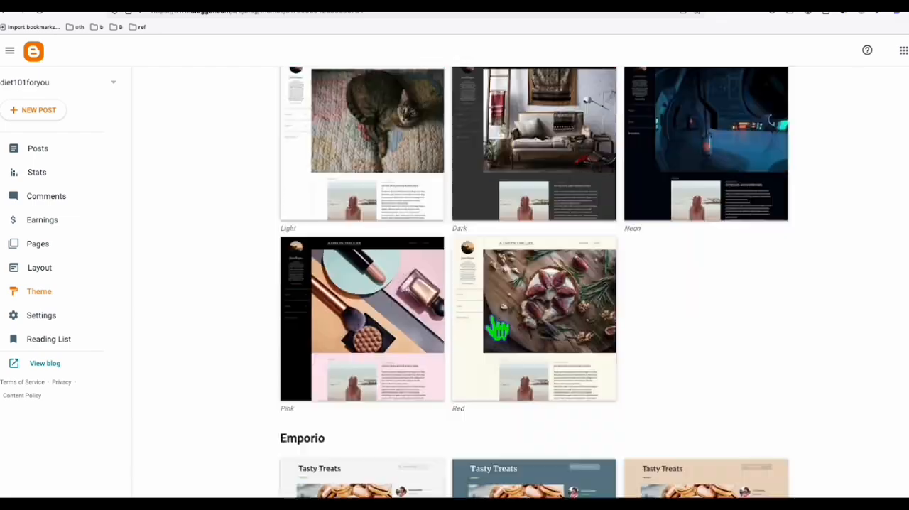
scroll(down, 3)
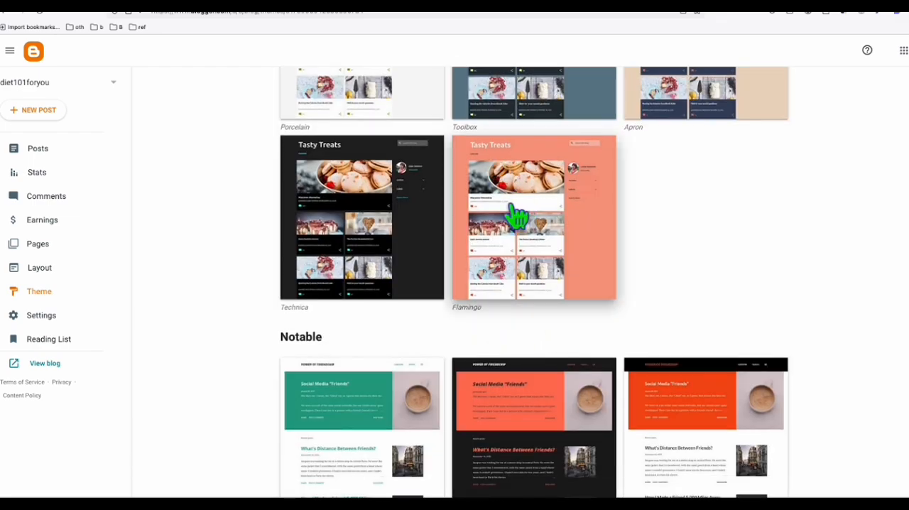
click(534, 218)
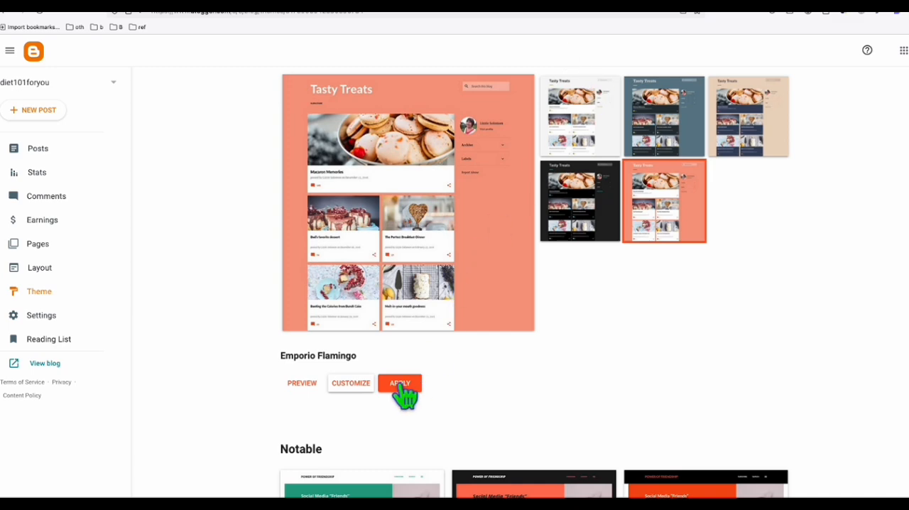
click(399, 382)
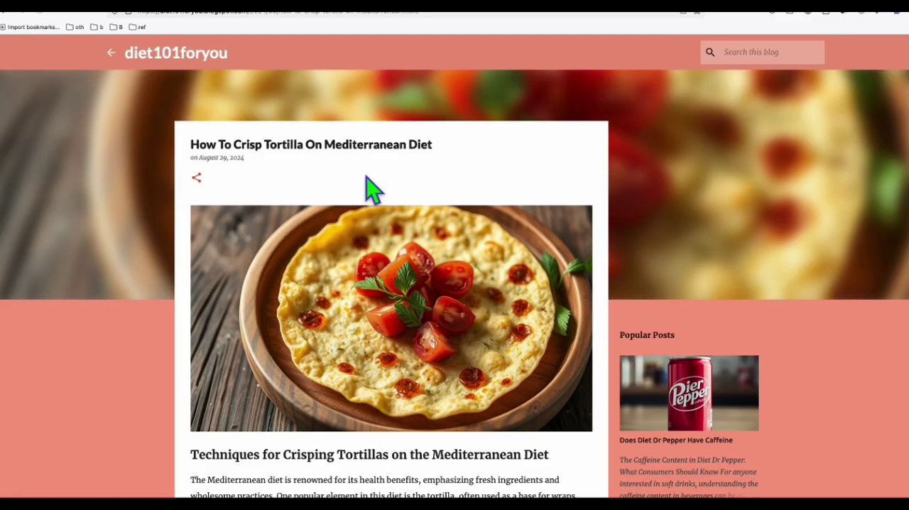
- Browse the pink-themed post and home page, then go to the blog's settings
scroll(down, 3)
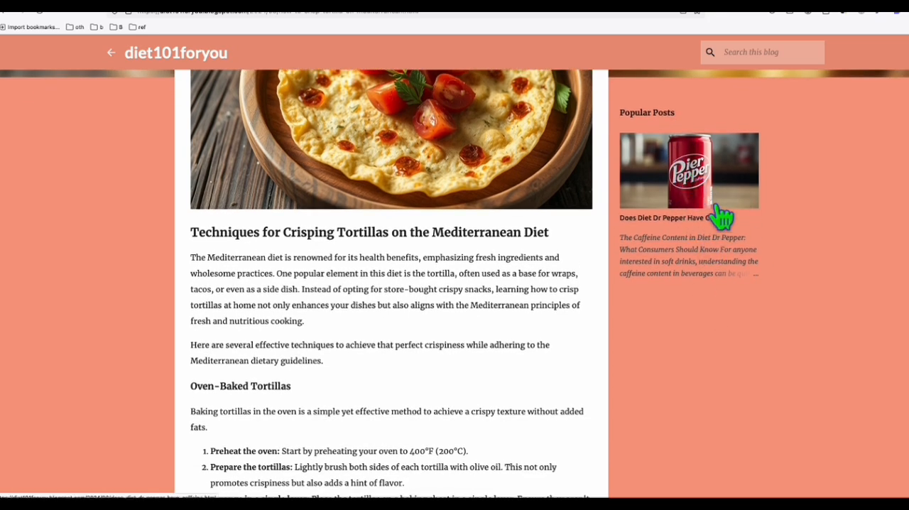
scroll(up, 3)
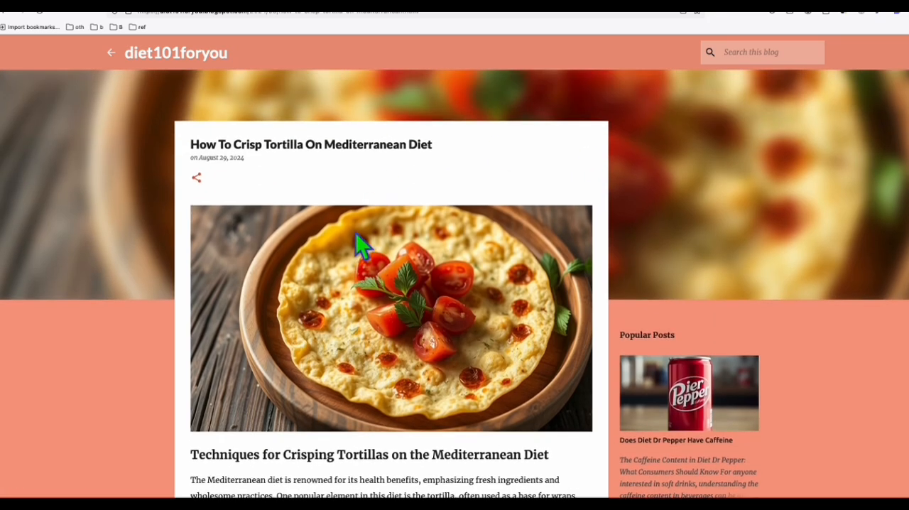
click(110, 52)
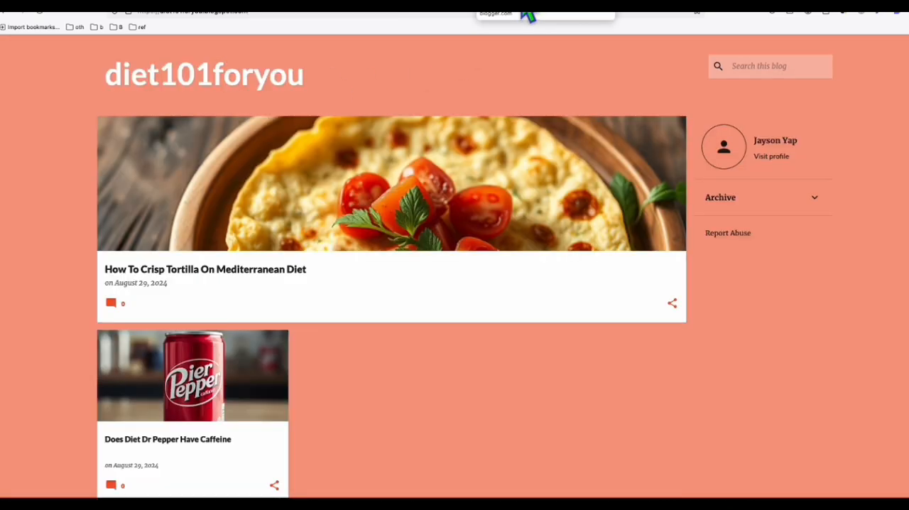
click(40, 315)
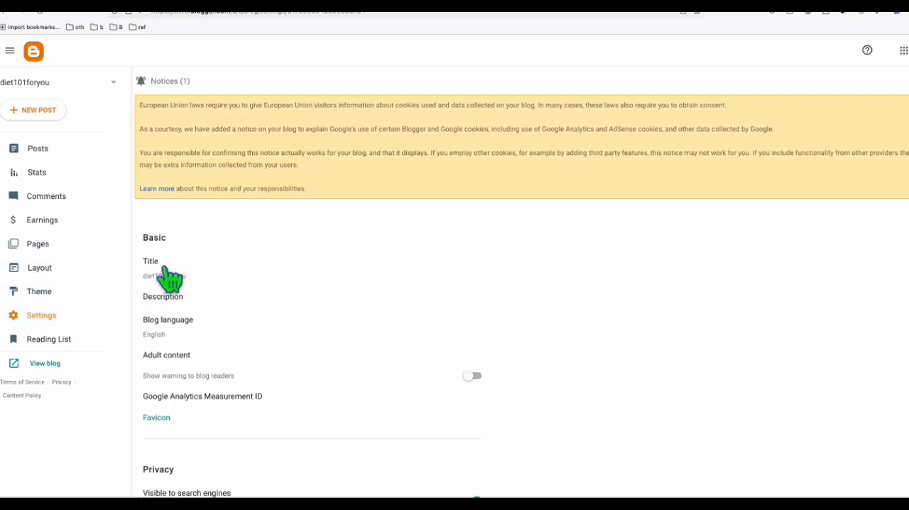
mouse_move(48, 339)
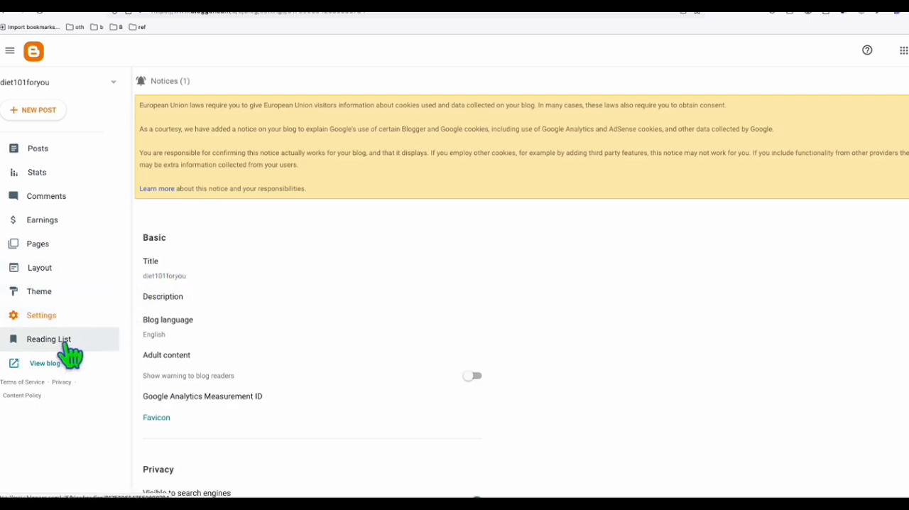
mouse_move(257, 311)
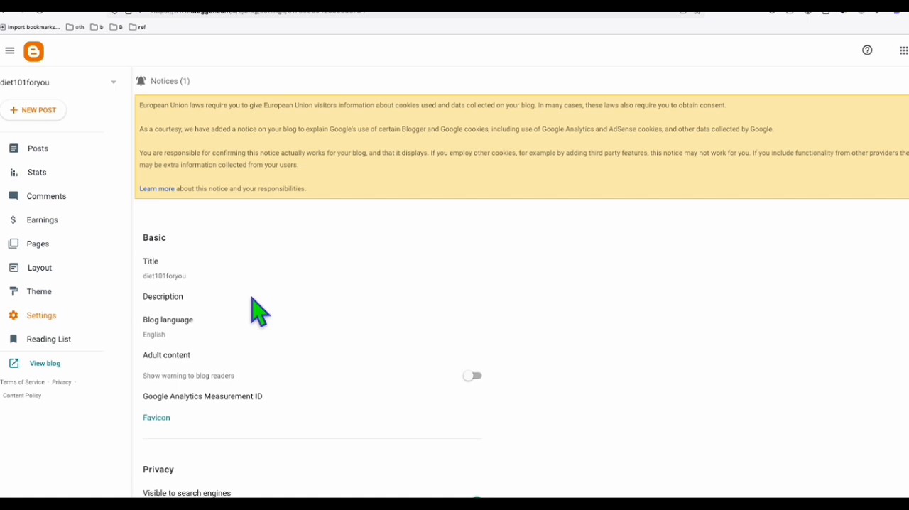